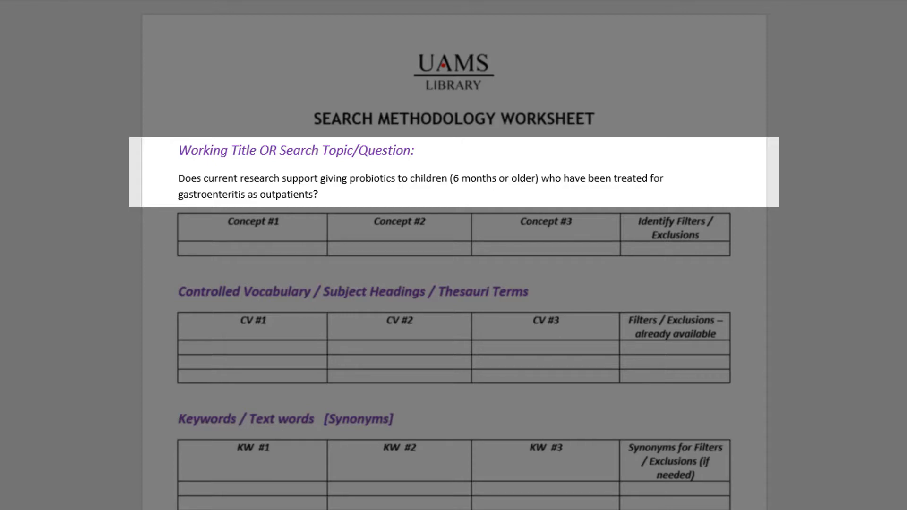
Review the probiotics research question on the Search Methodology Worksheet
{"action": "left_click", "coordinate": [321, 196]}
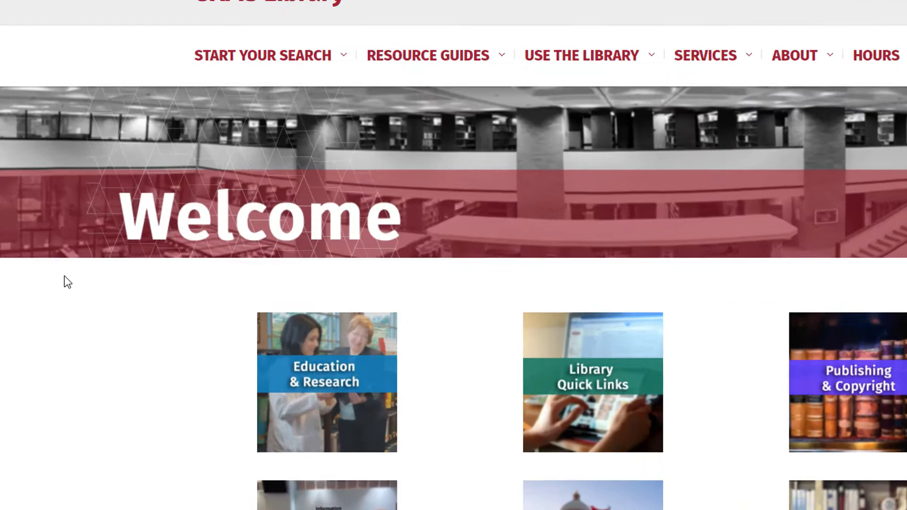
Reach PubMed from the library's Start Your Search list and enter the MeSH Database
{"action": "left_click", "coordinate": [262, 54]}
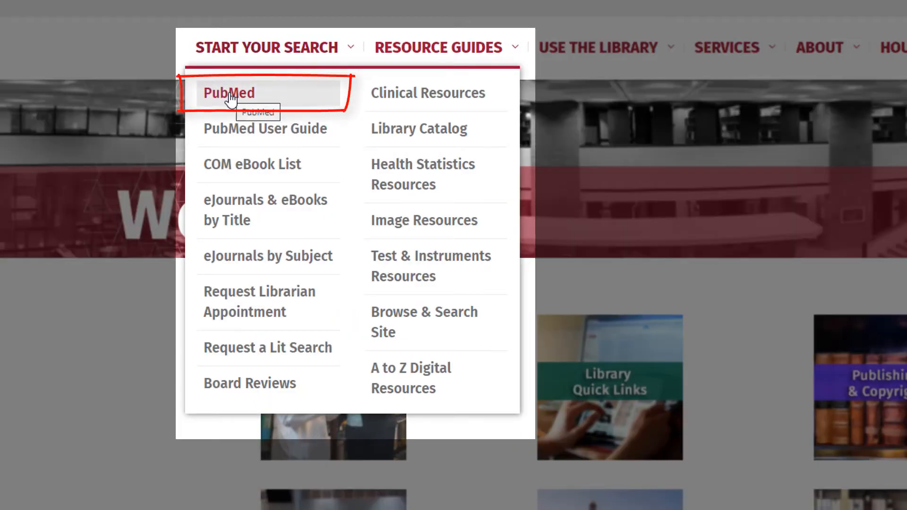
{"action": "left_click", "coordinate": [228, 93]}
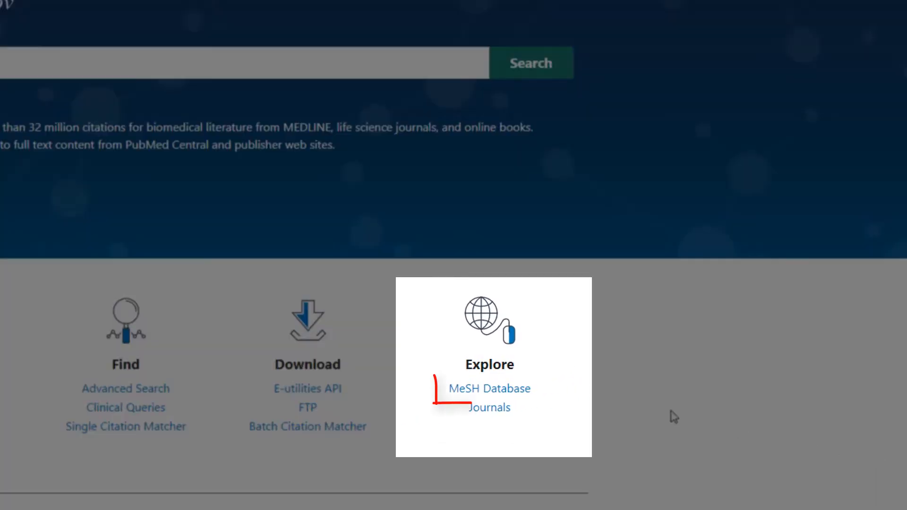
{"action": "left_click", "coordinate": [489, 388]}
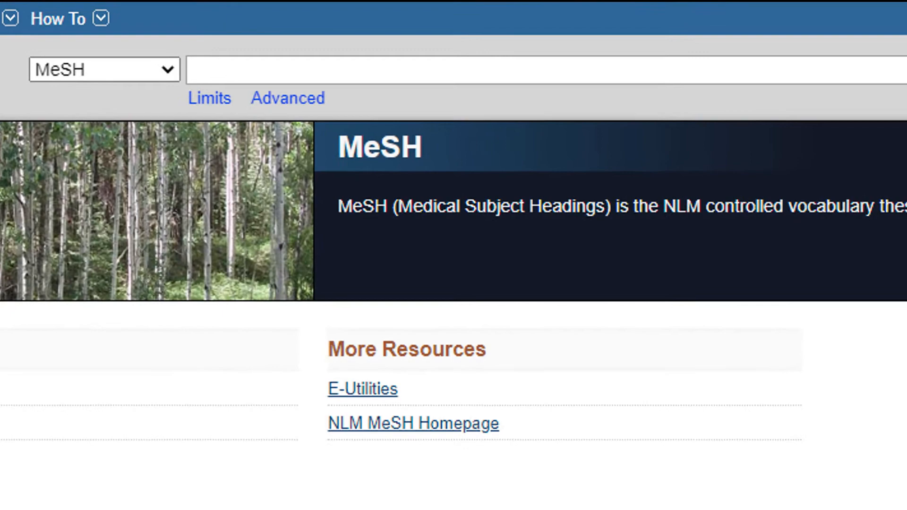
Search MeSH for gastroenteritis, open the Gastroenteritis record and select the heading term for copying
{"action": "left_click", "coordinate": [521, 68]}
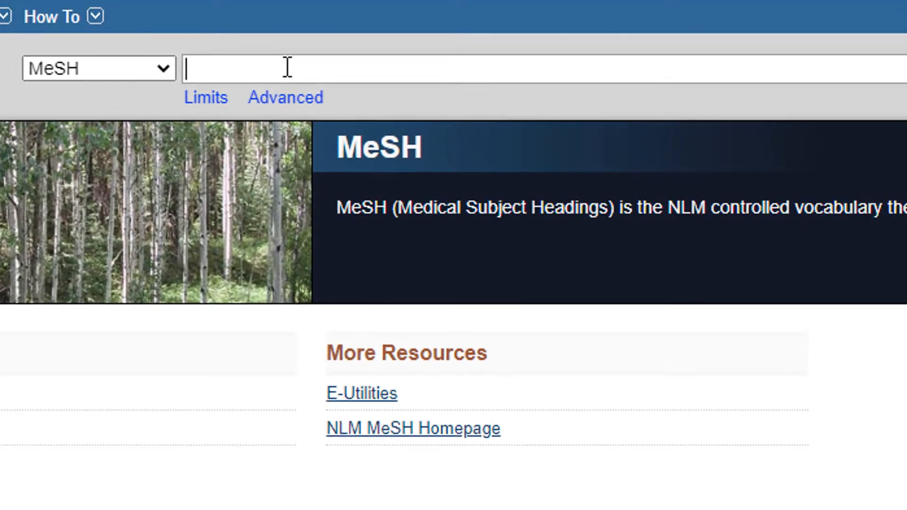
{"action": "type", "text": "gastroenteritis"}
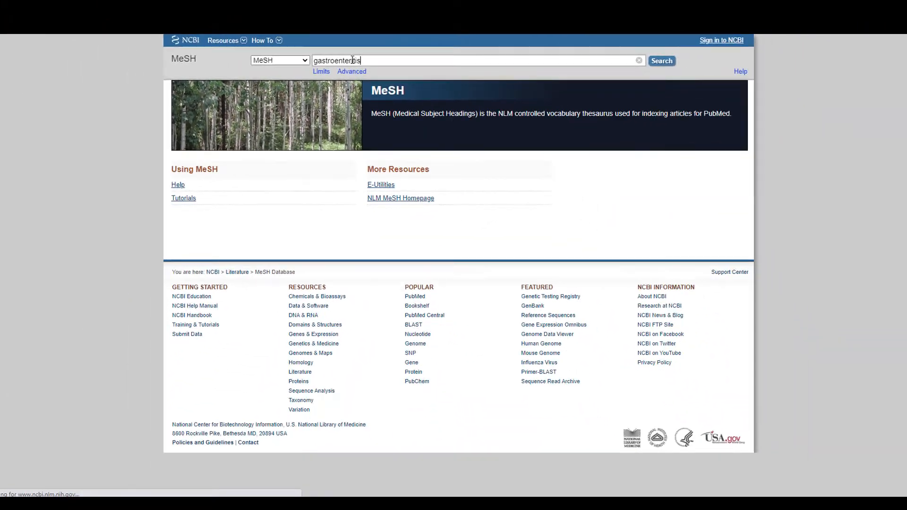
{"action": "left_click", "coordinate": [662, 61]}
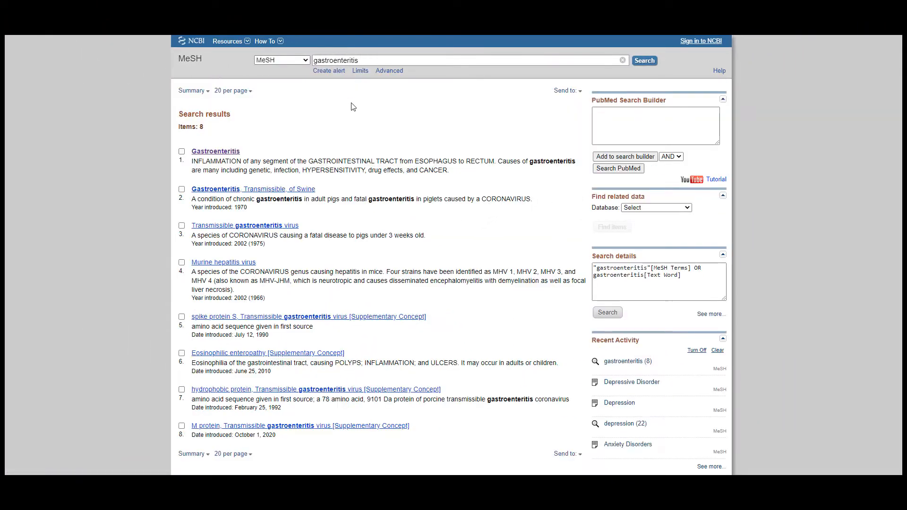
{"action": "left_click", "coordinate": [215, 151]}
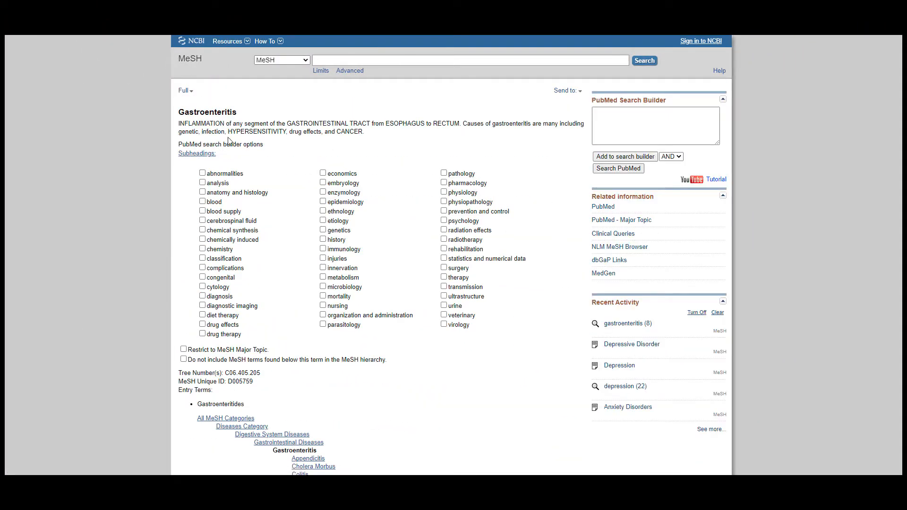
{"action": "double_click", "coordinate": [207, 111]}
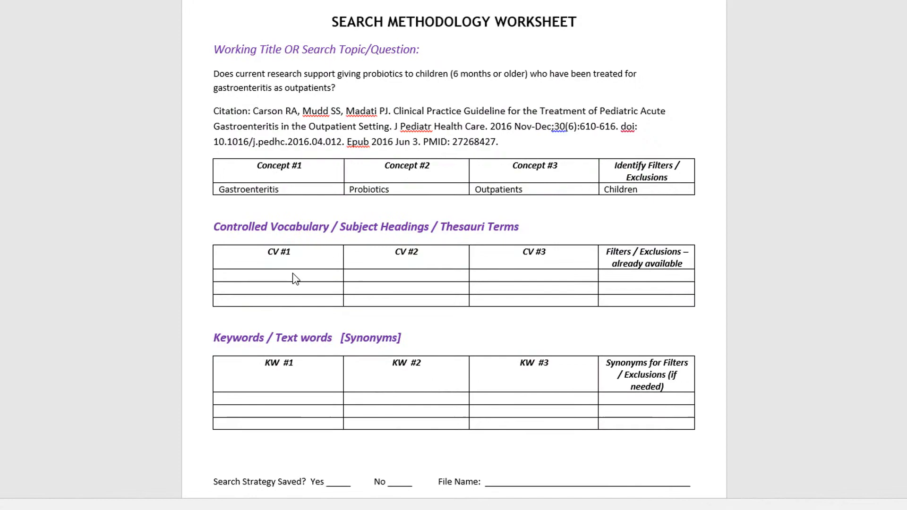
Paste Gastroenteritis into CV #1 and Probiotics into CV #2, then look up the Ambulatory Care heading
{"action": "left_click", "coordinate": [278, 275]}
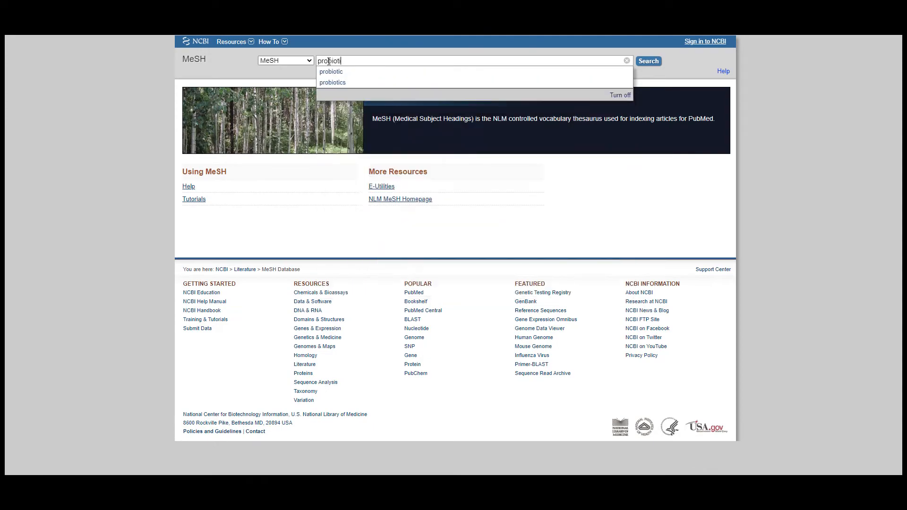
{"action": "left_click", "coordinate": [333, 82]}
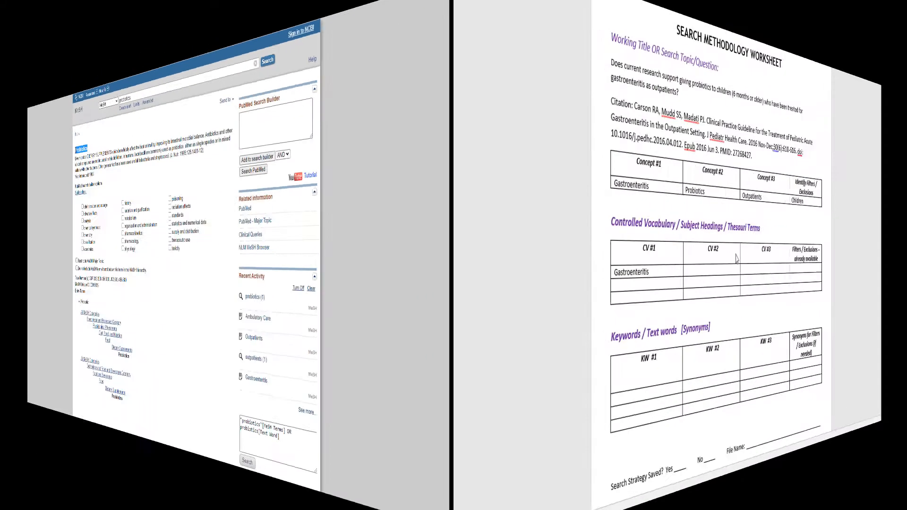
{"action": "right_click", "coordinate": [347, 272]}
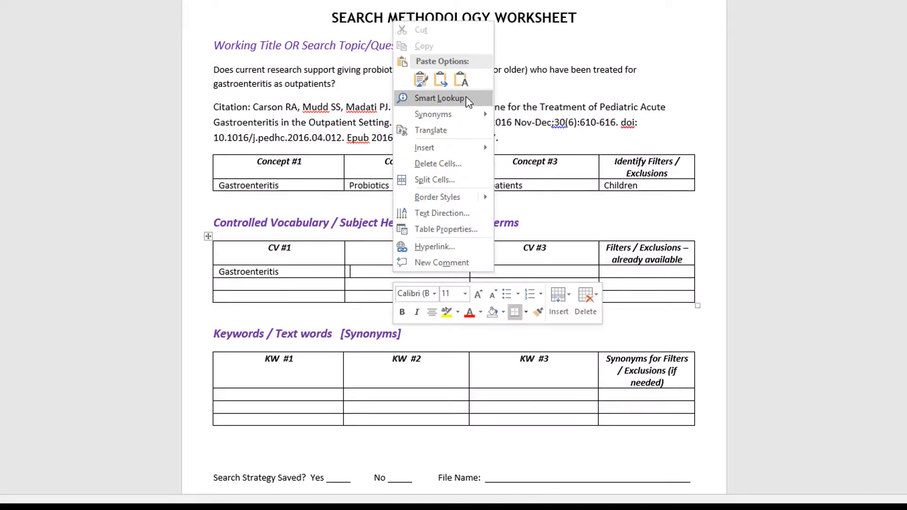
{"action": "left_click", "coordinate": [421, 78]}
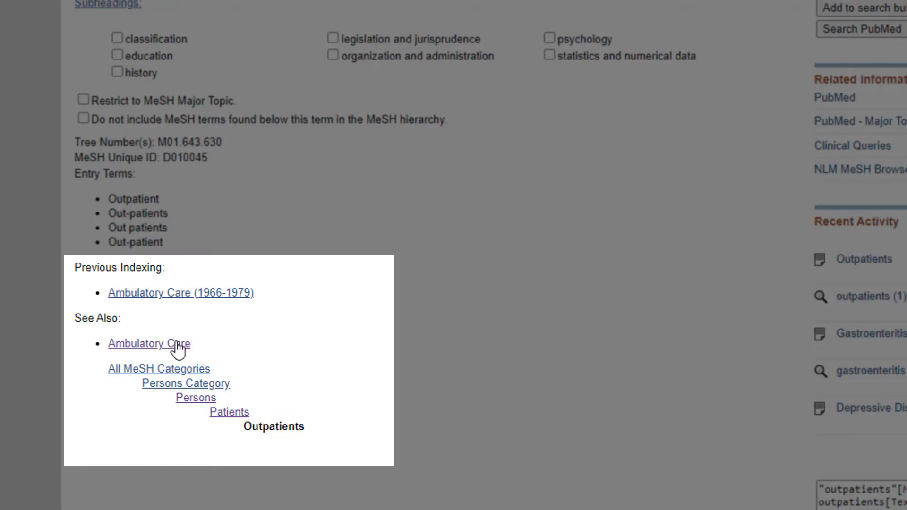
{"action": "left_click", "coordinate": [148, 344]}
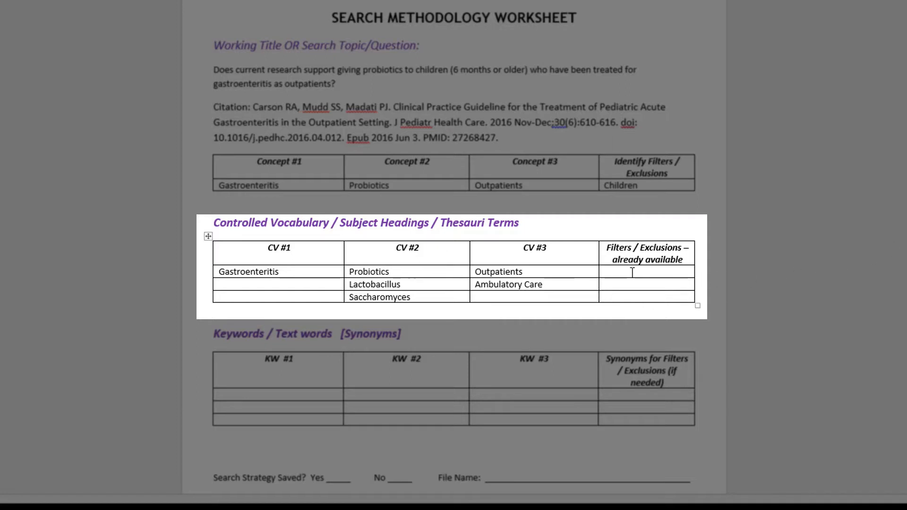
Paste the last MeSH heading into the worksheet table before moving to PubMed
{"action": "key", "text": "ctrl+v"}
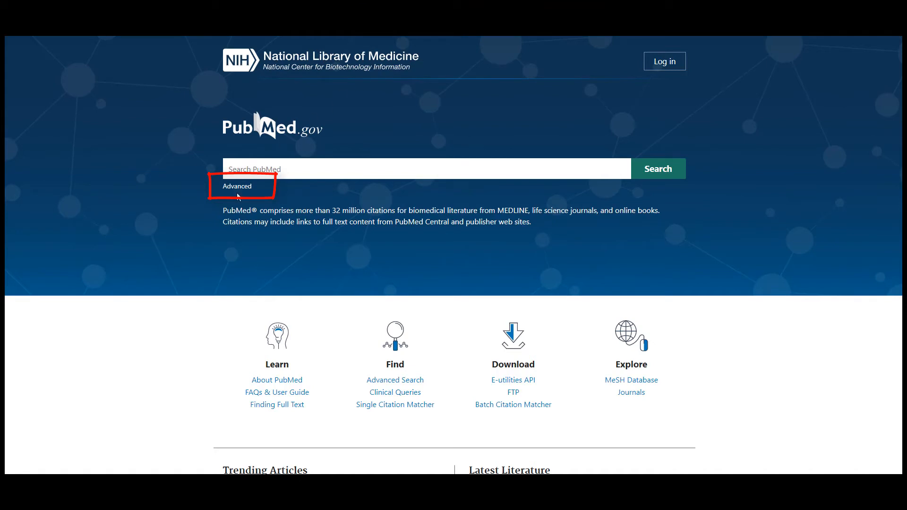
In Advanced Search, add gastroenteritis as the first query term
{"action": "left_click", "coordinate": [236, 186]}
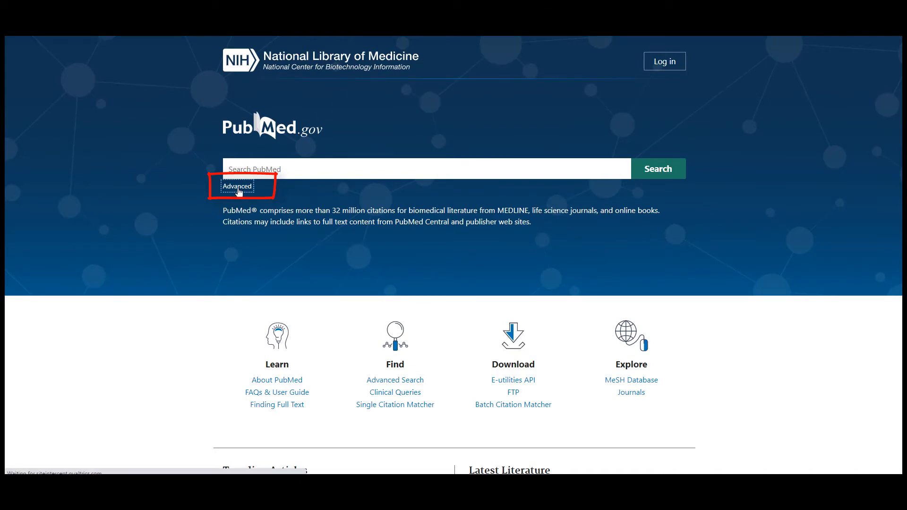
{"action": "left_click", "coordinate": [238, 186]}
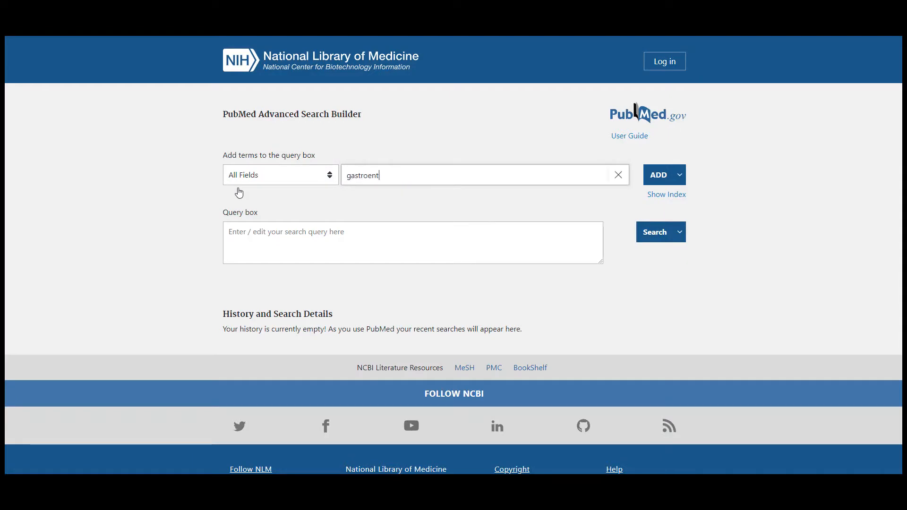
{"action": "type", "text": "eritis"}
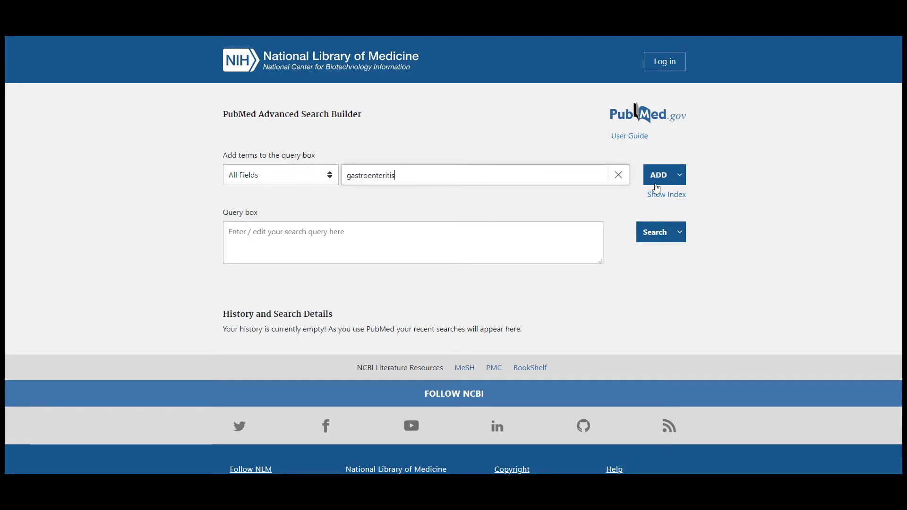
{"action": "left_click", "coordinate": [658, 175]}
{"action": "type", "text": "probiotics OR probiotic OR lactobacillus OR"}
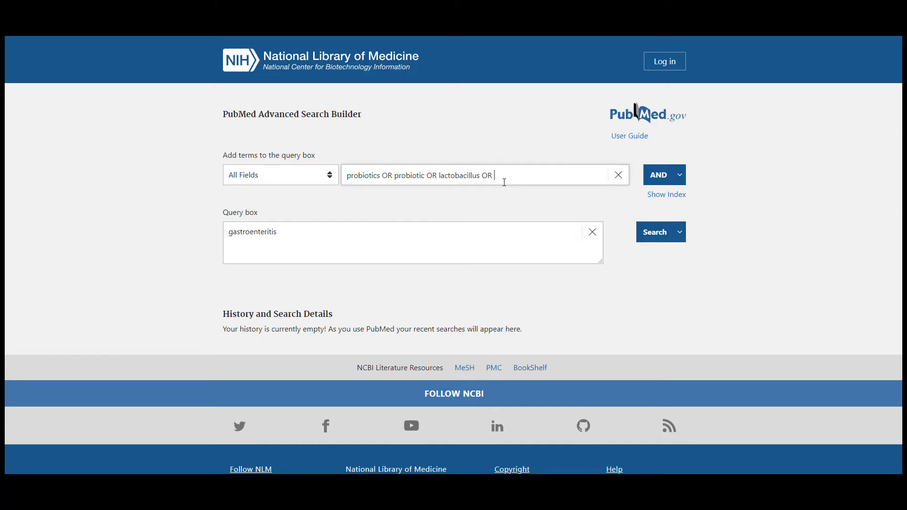
AND the probiotic OR terms (saccharomyces etc.) to gastroenteritis and add the query to history
{"action": "type", "text": "kulturelle R"}
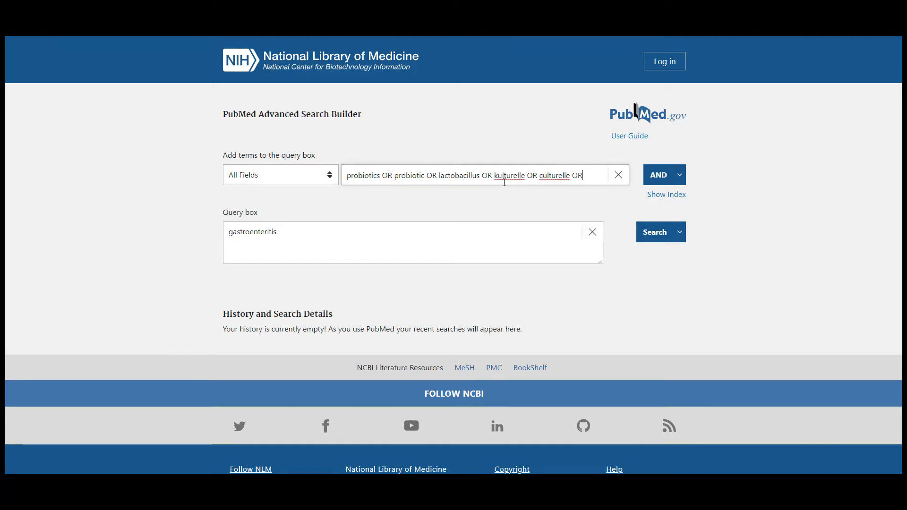
{"action": "type", "text": "saccha"}
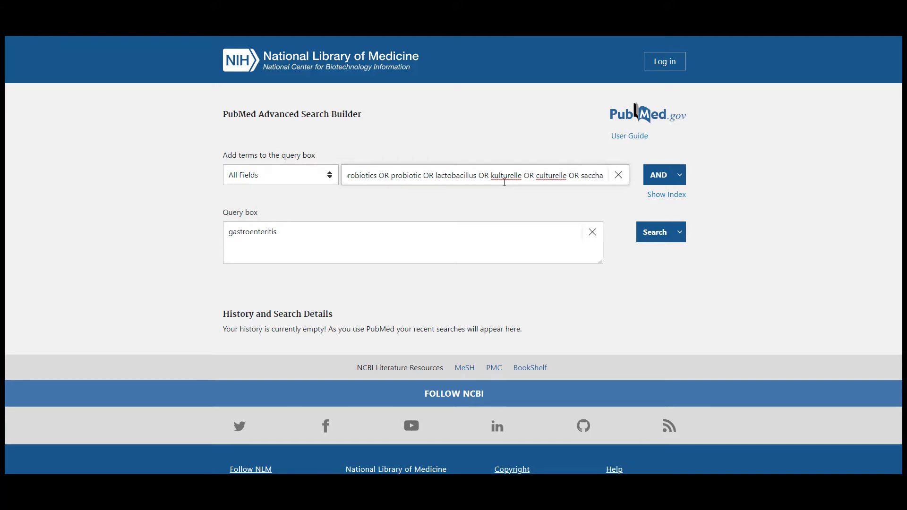
{"action": "left_click", "coordinate": [658, 175]}
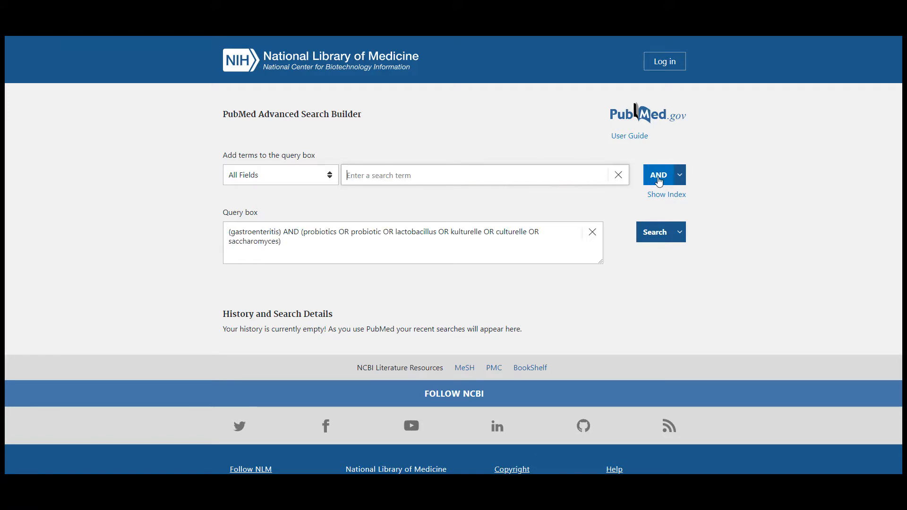
{"action": "mouse_move", "coordinate": [682, 219]}
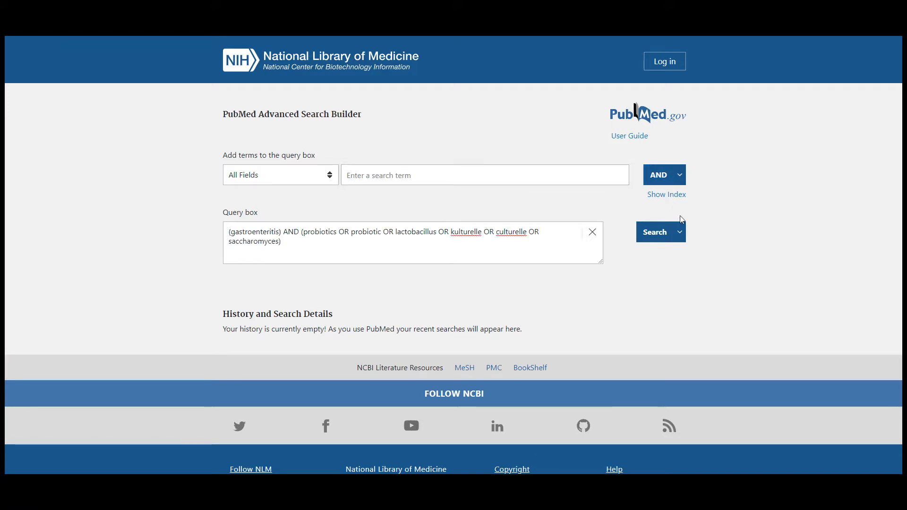
{"action": "left_click", "coordinate": [679, 231]}
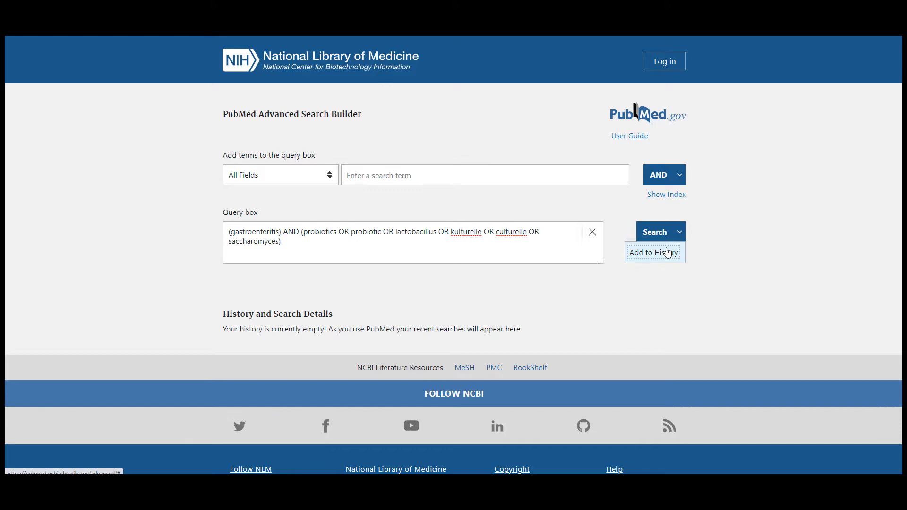
{"action": "left_click", "coordinate": [654, 252]}
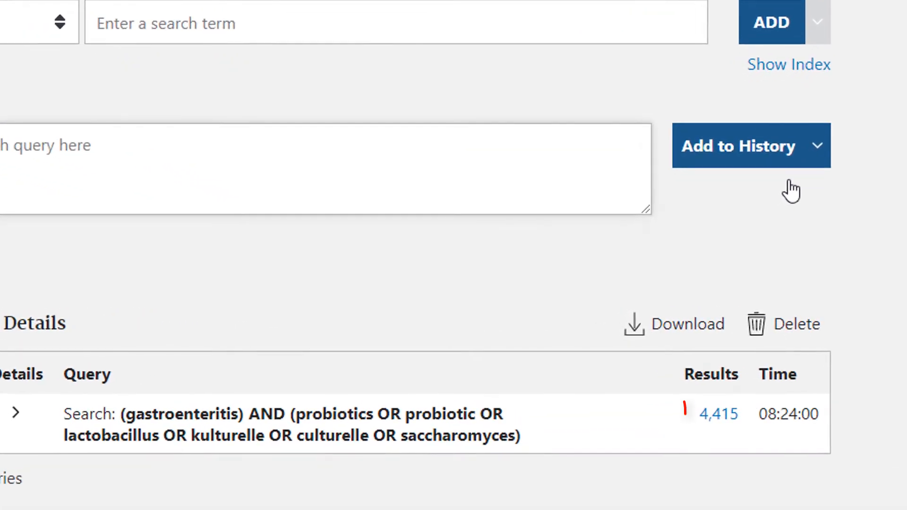
Build the outpatient/ambulatory/primary care query and add it to history (512,013 results)
{"action": "left_click", "coordinate": [717, 414]}
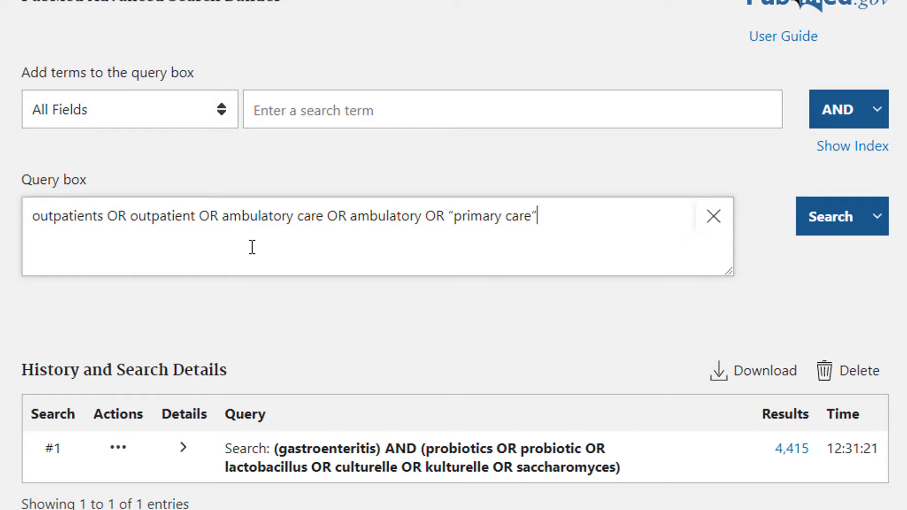
{"action": "double_click", "coordinate": [491, 215]}
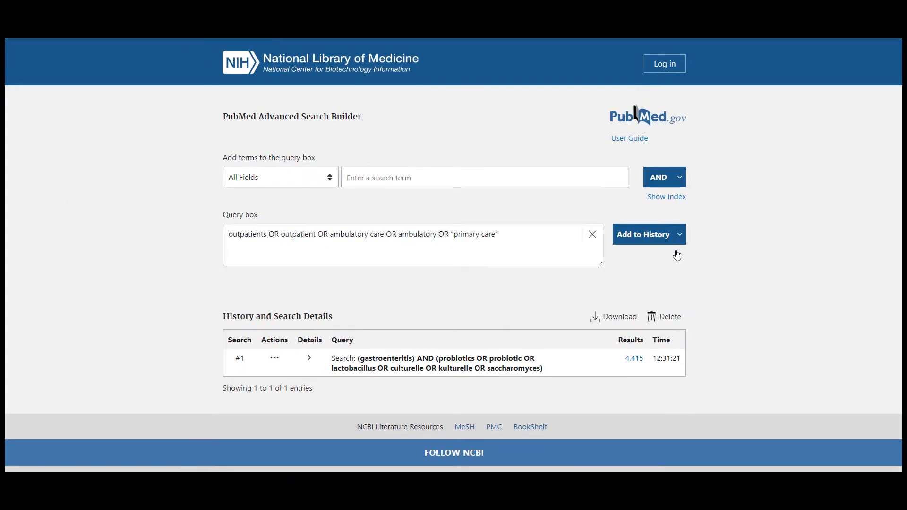
{"action": "left_click", "coordinate": [642, 234]}
{"action": "type", "text": "#1 AN"}
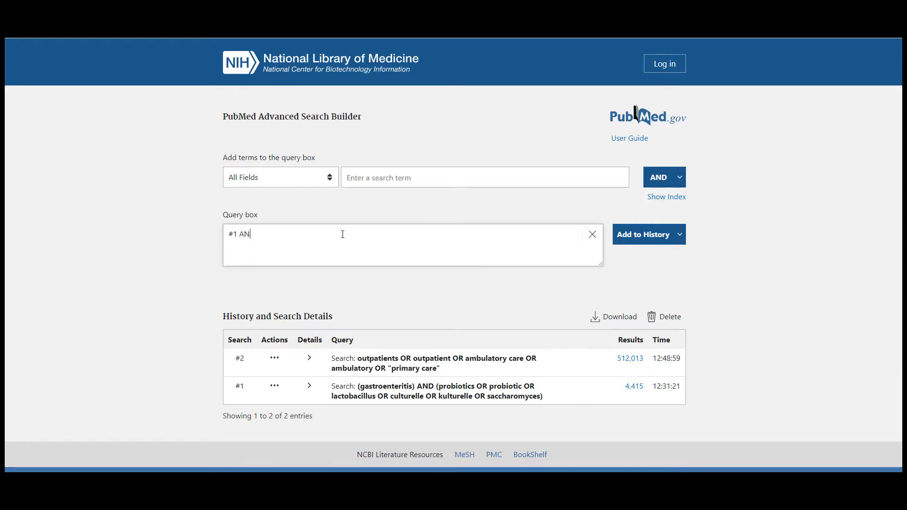
Add #1 AND #2 to history and open its 64 combined results
{"action": "type", "text": "D #2"}
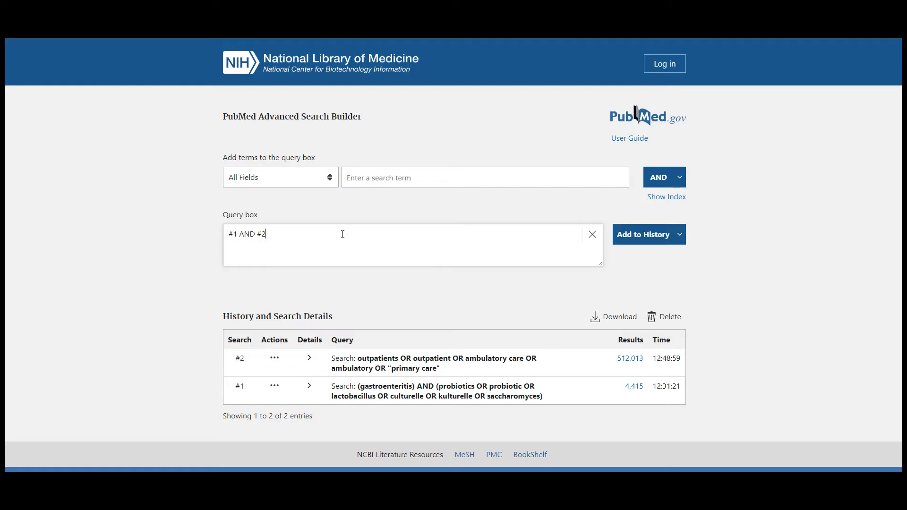
{"action": "mouse_move", "coordinate": [642, 234]}
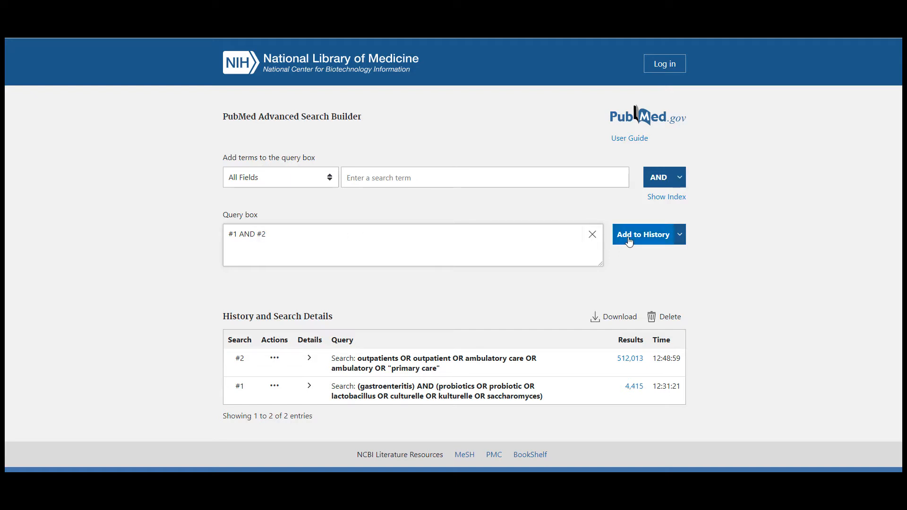
{"action": "left_click", "coordinate": [644, 234]}
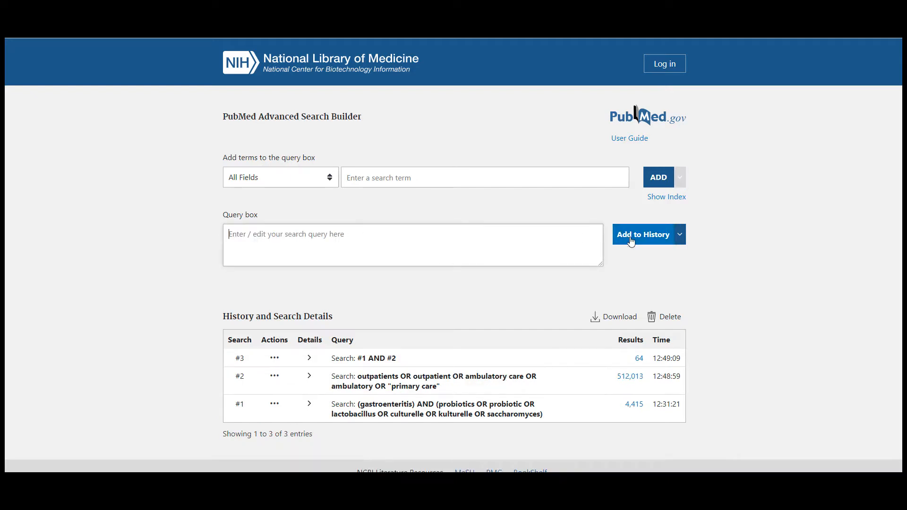
{"action": "scroll", "scroll_direction": "up", "scroll_amount": 3}
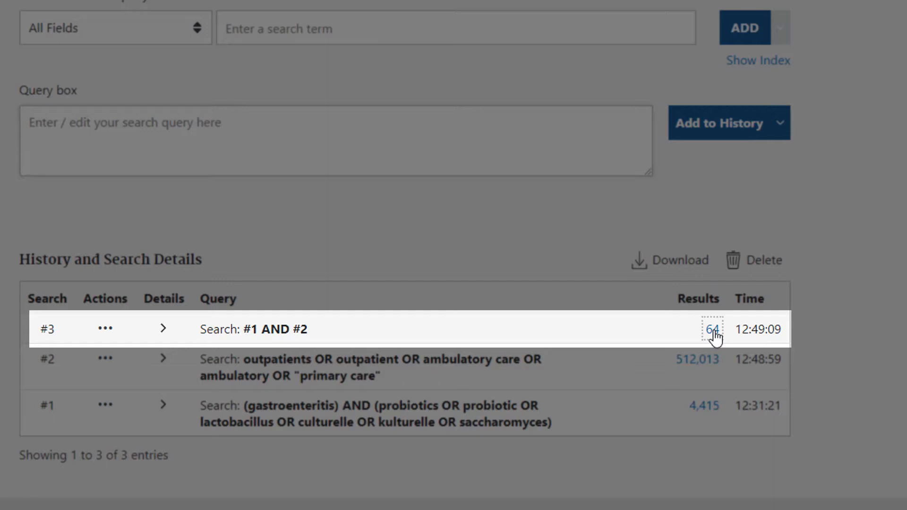
{"action": "left_click", "coordinate": [711, 329]}
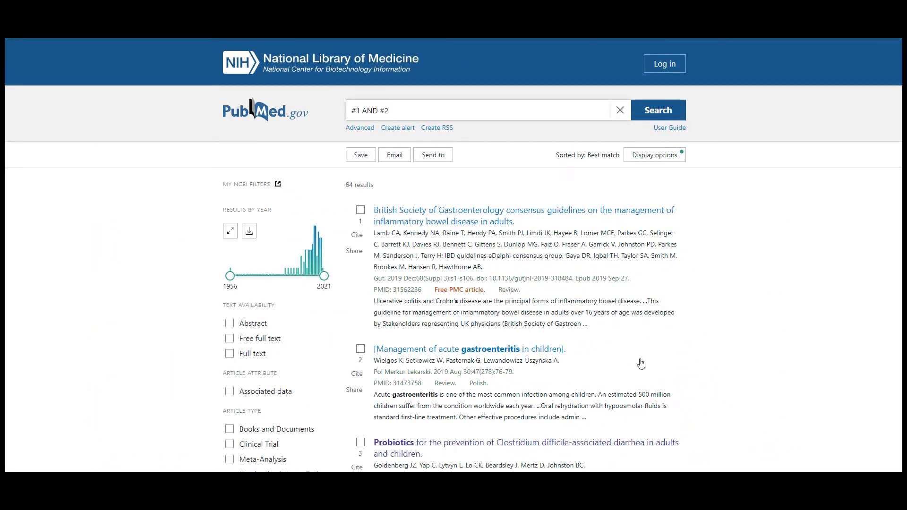
Apply the 5 years and English sidebar filters, narrowing 64 results to 16
{"action": "scroll", "scroll_direction": "down", "scroll_amount": 3}
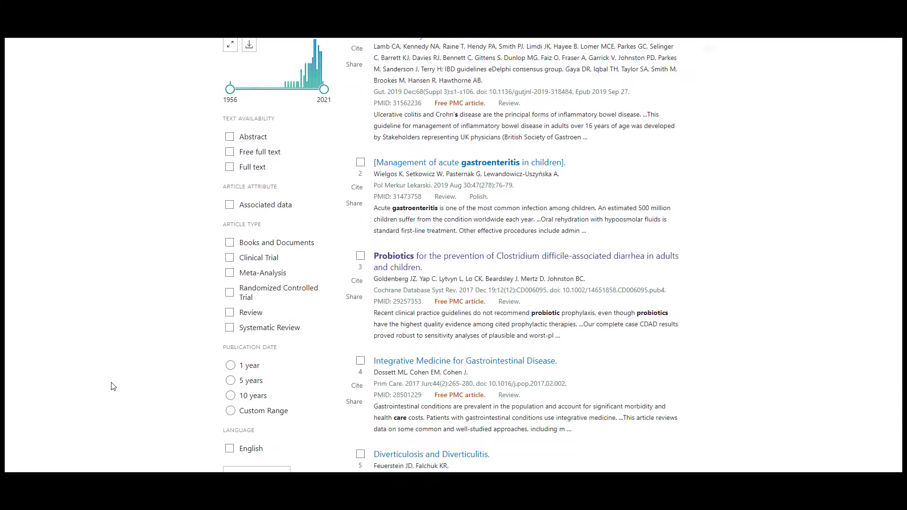
{"action": "scroll", "scroll_direction": "up", "scroll_amount": 3}
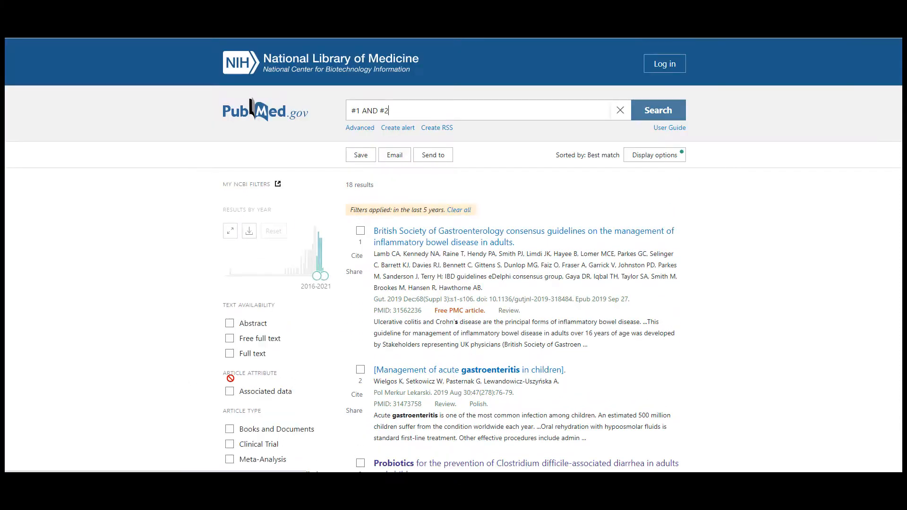
{"action": "scroll", "scroll_direction": "down", "scroll_amount": 3}
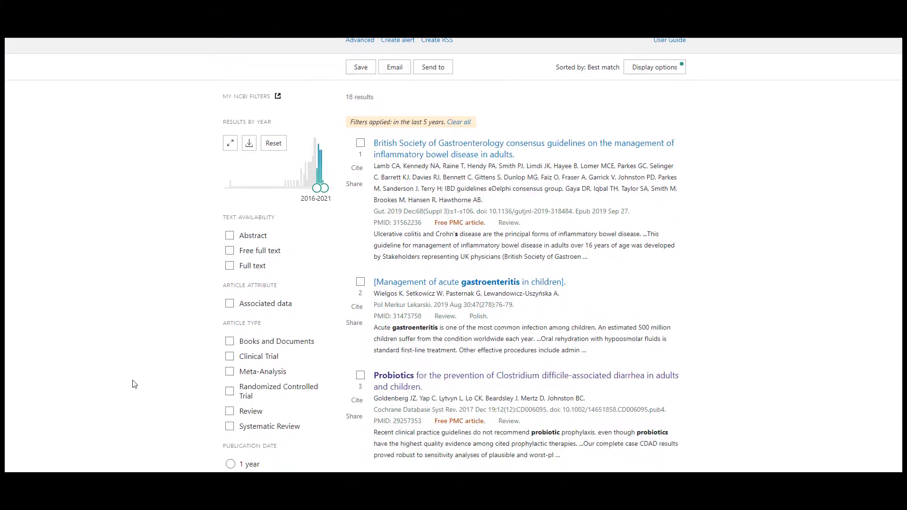
{"action": "scroll", "scroll_direction": "down", "scroll_amount": 3}
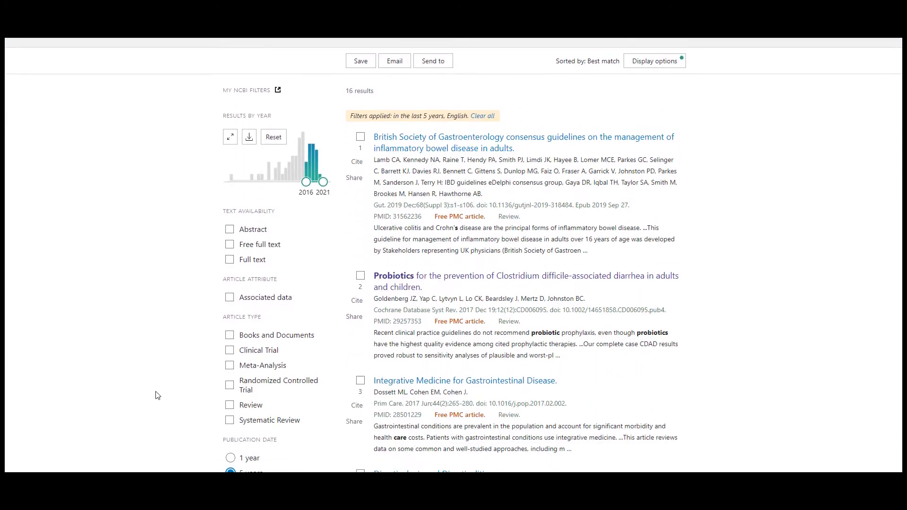
{"action": "scroll", "scroll_direction": "down", "scroll_amount": 3}
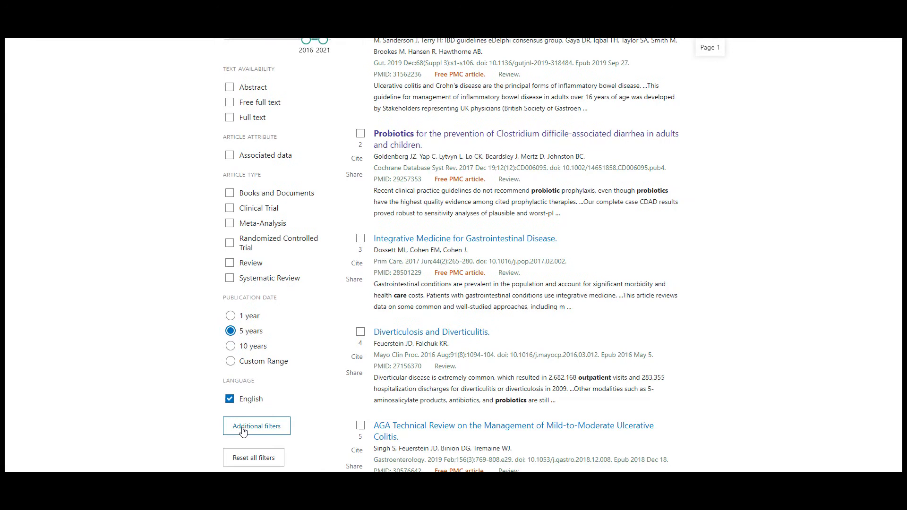
Add Age filters Infant 1-23 months, Preschool Child 2-5 years and Child 6-12 years, leaving 5 results
{"action": "left_click", "coordinate": [257, 426]}
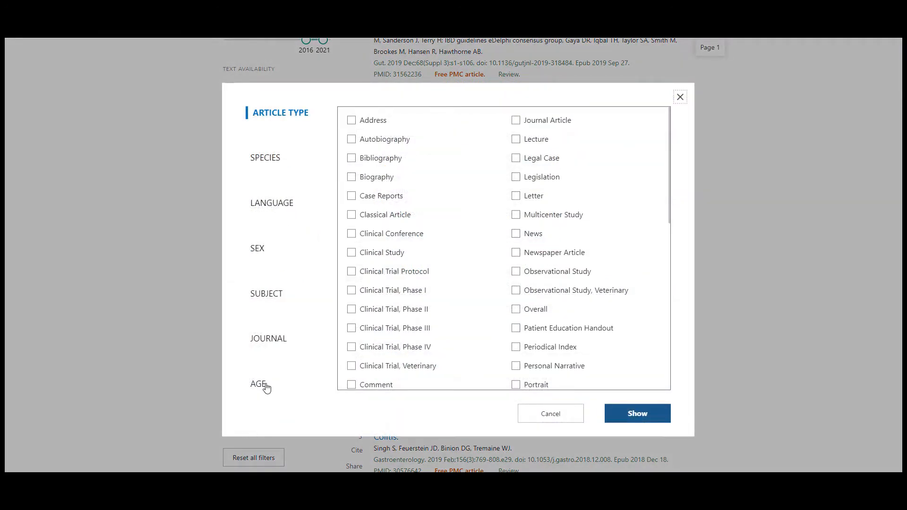
{"action": "left_click", "coordinate": [259, 383]}
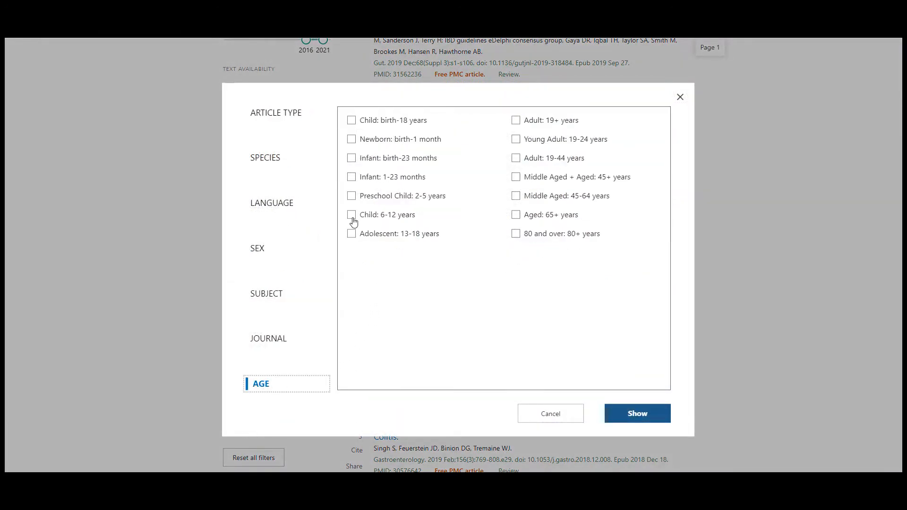
{"action": "left_click", "coordinate": [351, 177]}
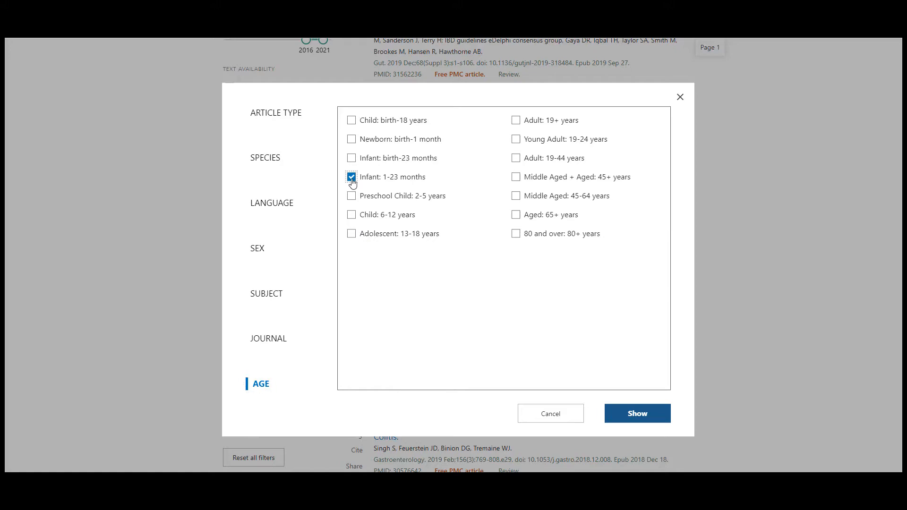
{"action": "left_click", "coordinate": [351, 196]}
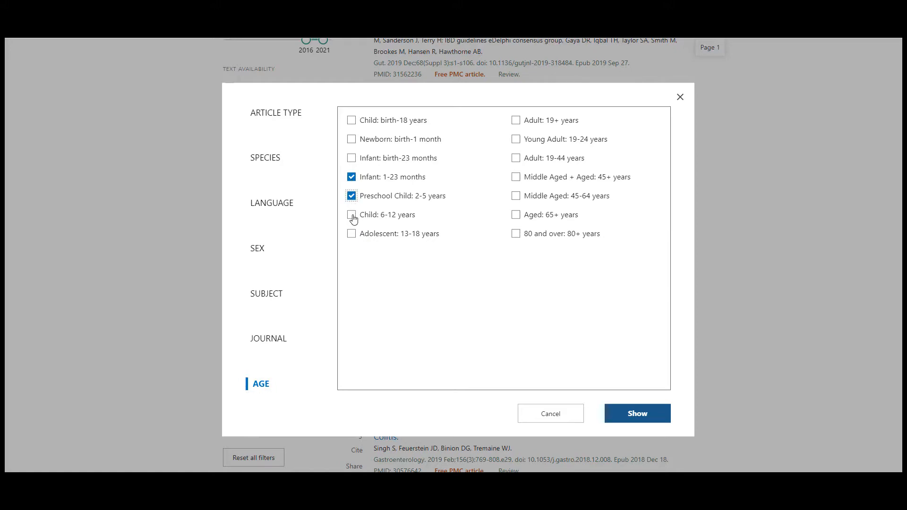
{"action": "left_click", "coordinate": [636, 414]}
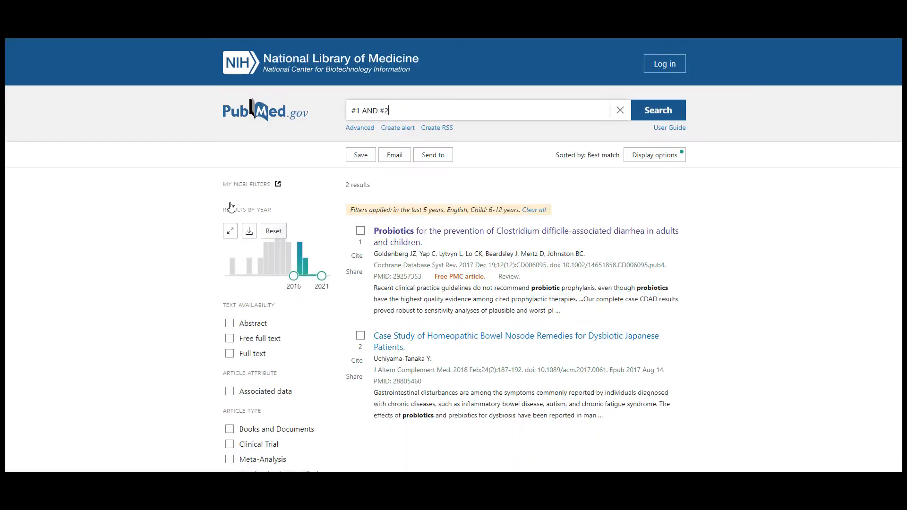
{"action": "scroll", "scroll_direction": "down", "scroll_amount": 3}
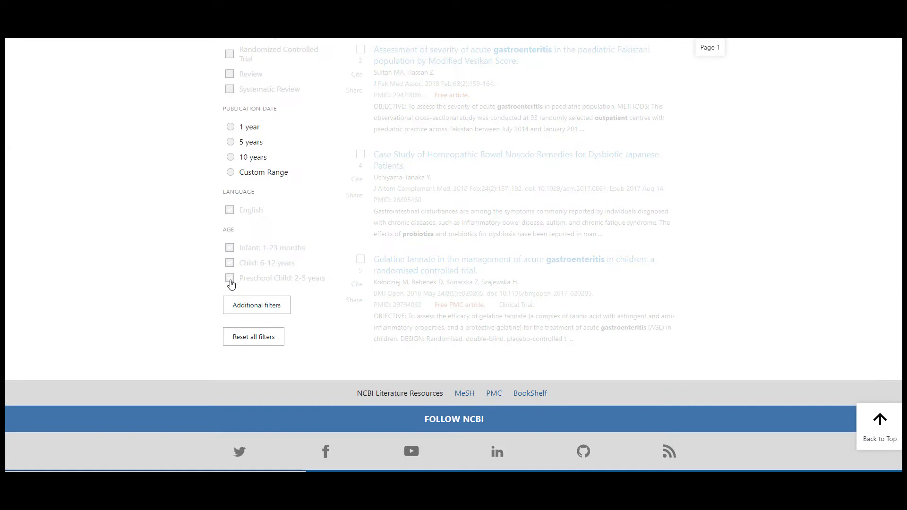
{"action": "scroll", "scroll_direction": "up", "scroll_amount": 3}
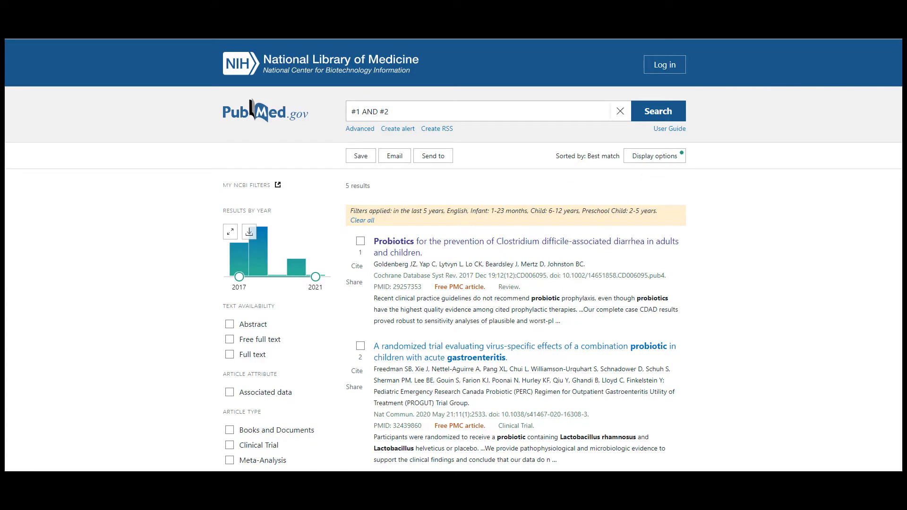
{"action": "mouse_move", "coordinate": [876, 437]}
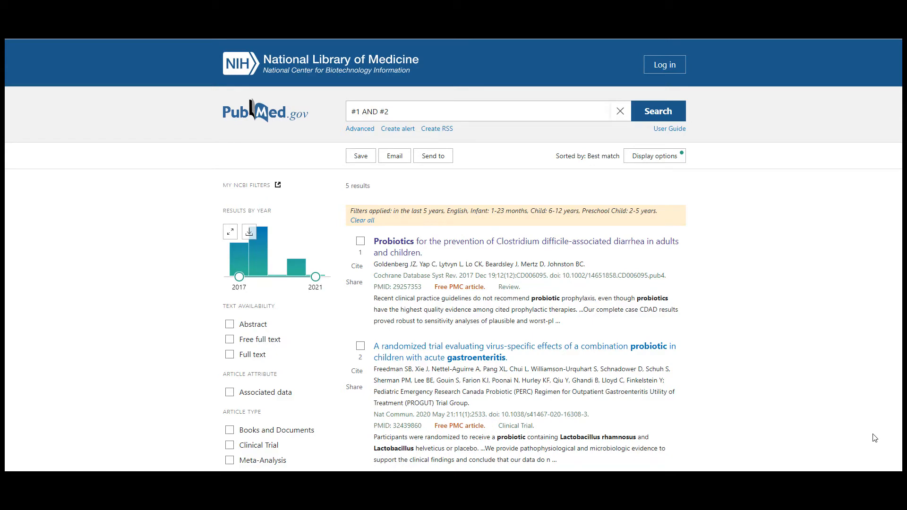
{"action": "mouse_move", "coordinate": [365, 137]}
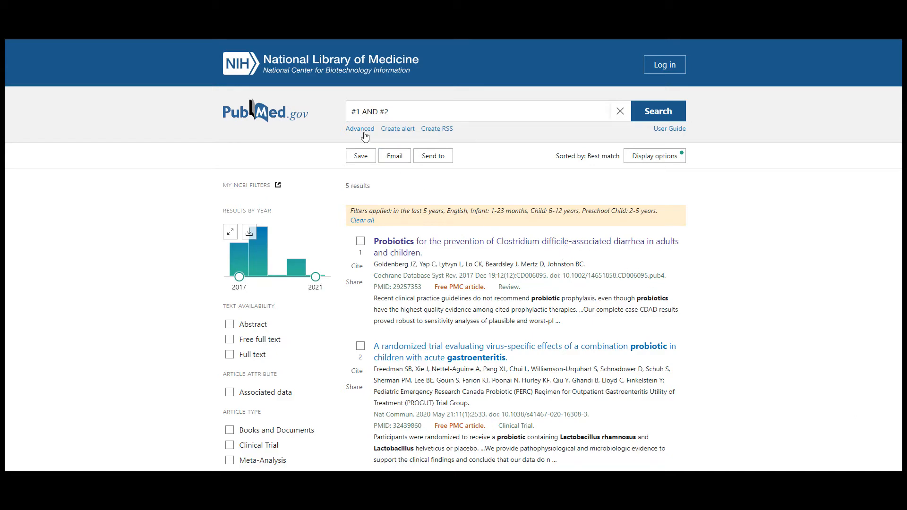
Run search #1 alone with the current filters plus Clinical Trial, giving 21 results
{"action": "left_click", "coordinate": [360, 129]}
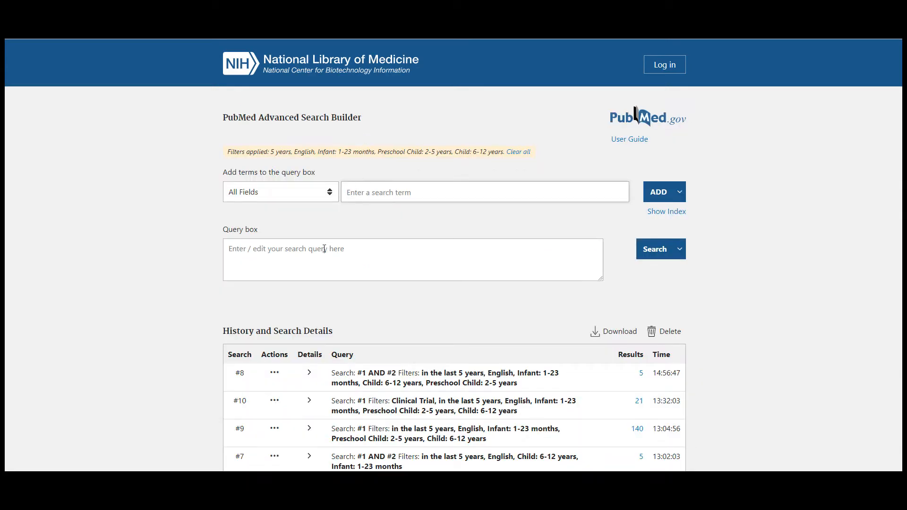
{"action": "type", "text": "#"}
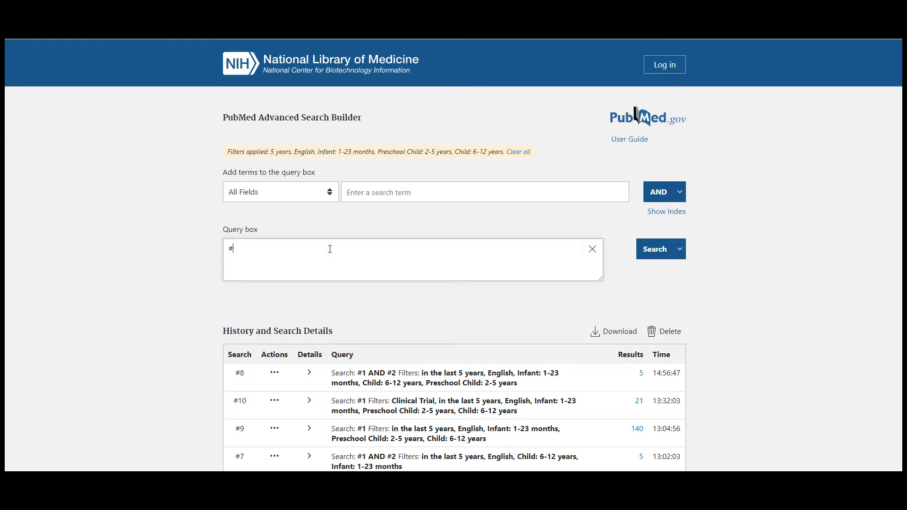
{"action": "type", "text": "1"}
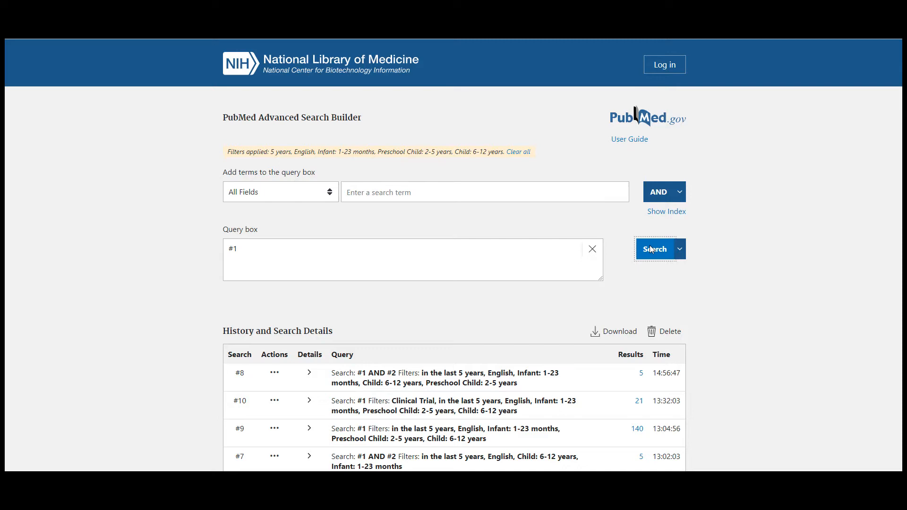
{"action": "left_click", "coordinate": [654, 248]}
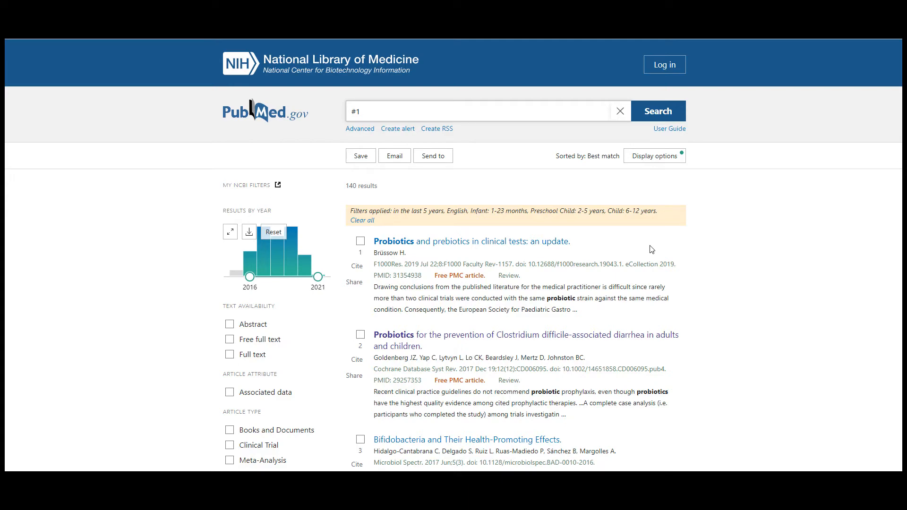
{"action": "scroll", "scroll_direction": "down", "scroll_amount": 3}
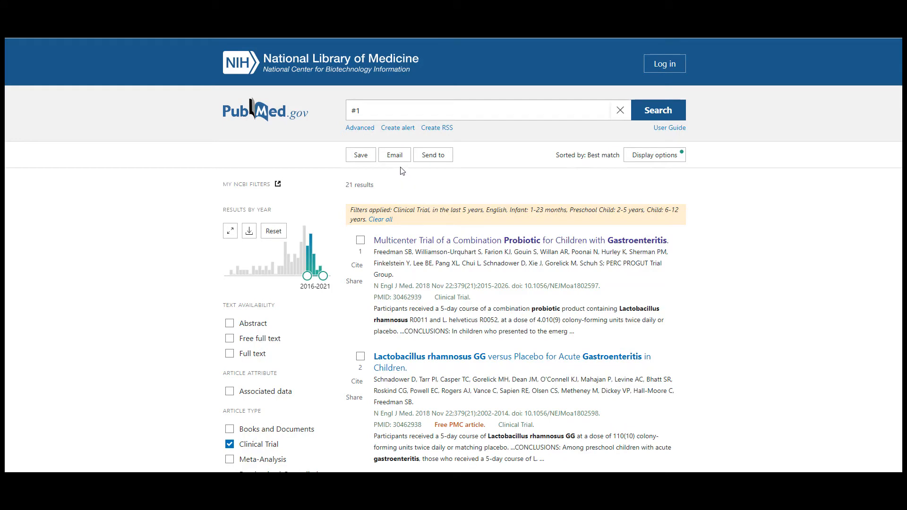
Email all 21 results in Abstract format, confirming the reCAPTCHA before sending
{"action": "left_click", "coordinate": [394, 154]}
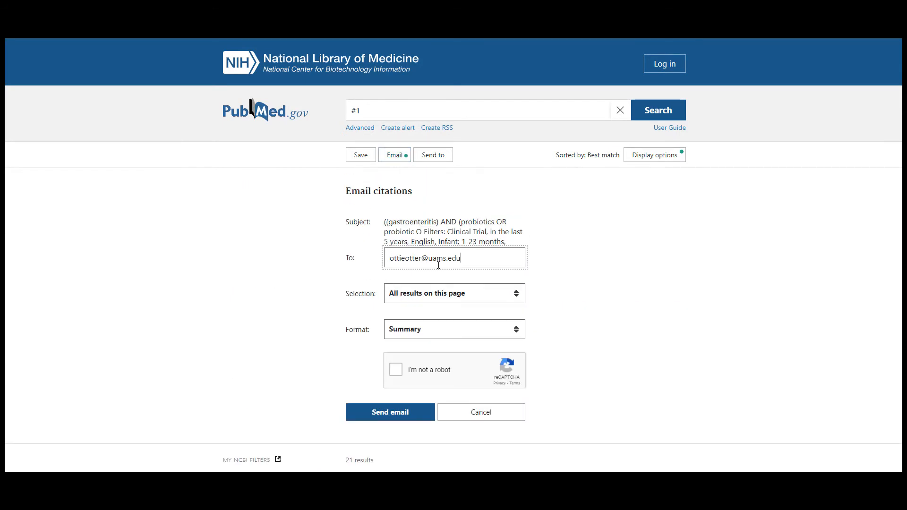
{"action": "mouse_move", "coordinate": [461, 297]}
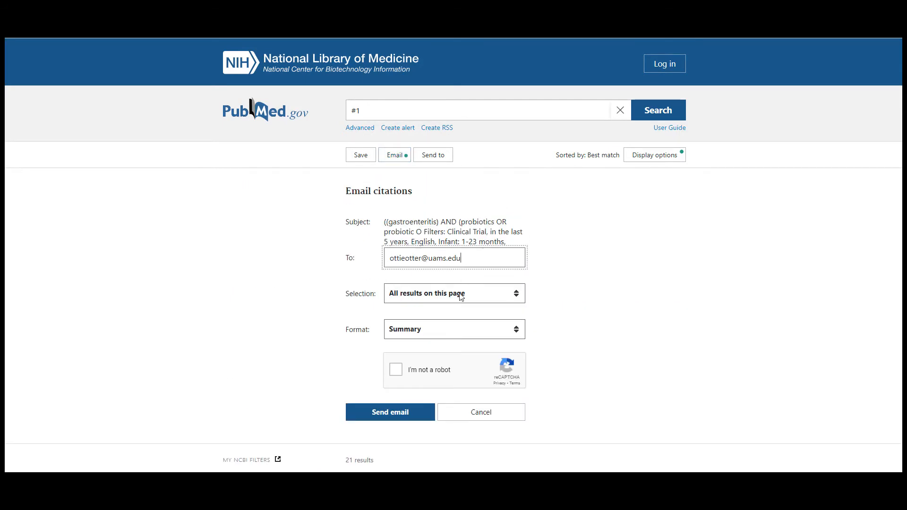
{"action": "left_click", "coordinate": [455, 293]}
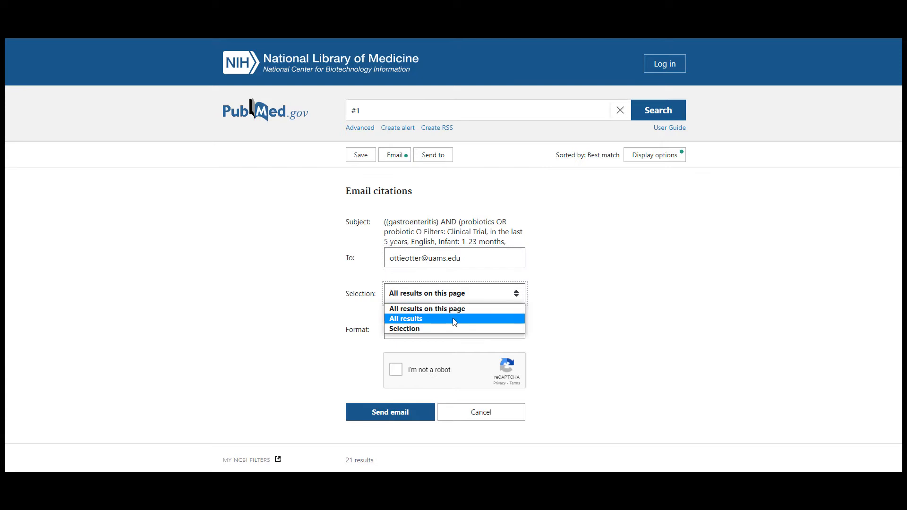
{"action": "left_click", "coordinate": [405, 319]}
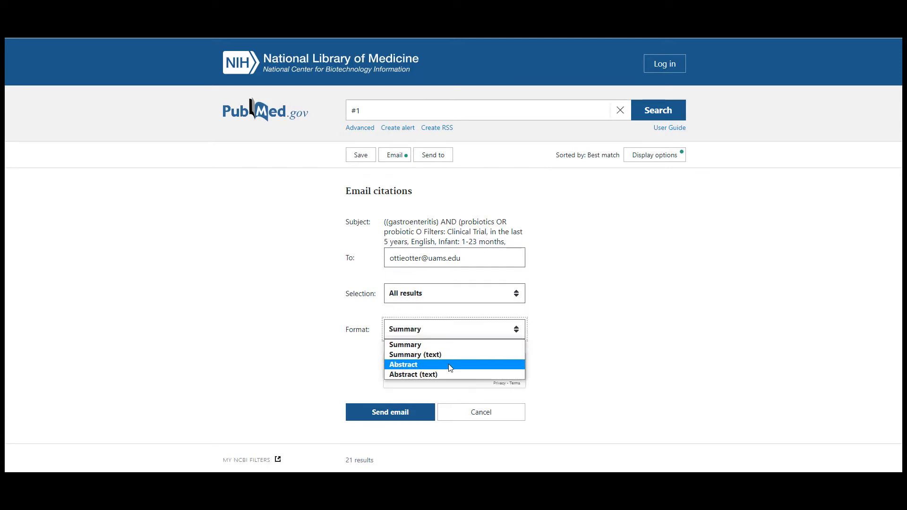
{"action": "left_click", "coordinate": [403, 365]}
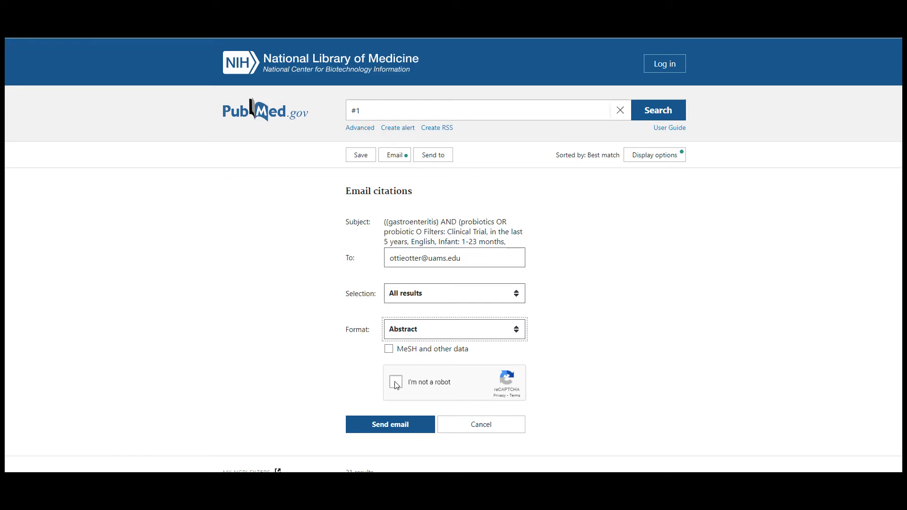
{"action": "left_click", "coordinate": [396, 382]}
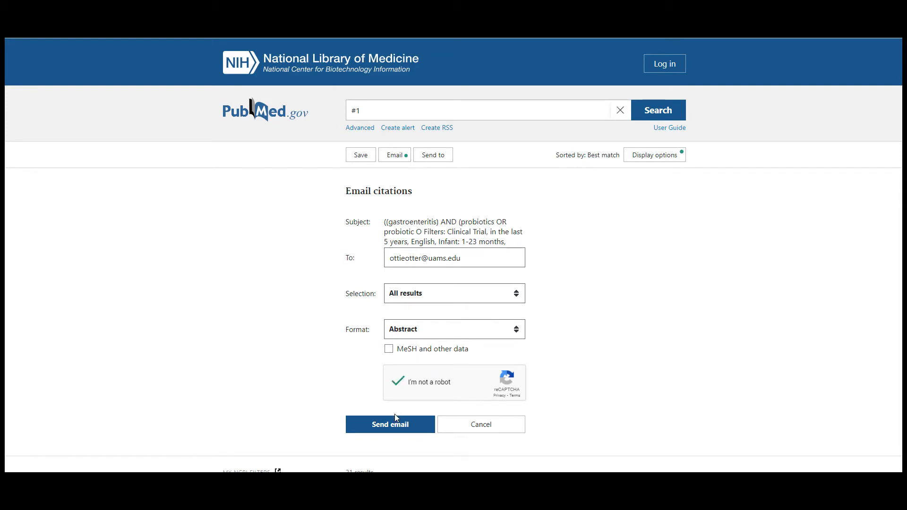
{"action": "left_click", "coordinate": [391, 425]}
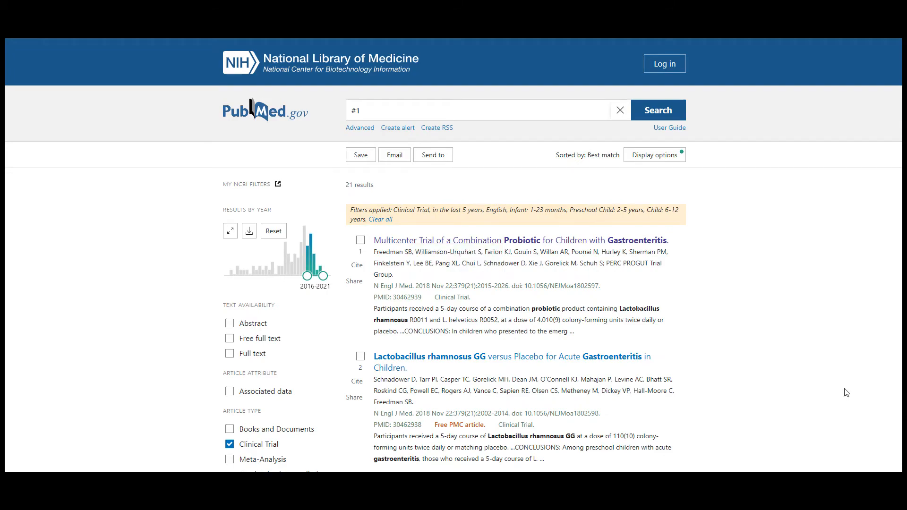
{"action": "scroll", "scroll_direction": "down", "scroll_amount": 3}
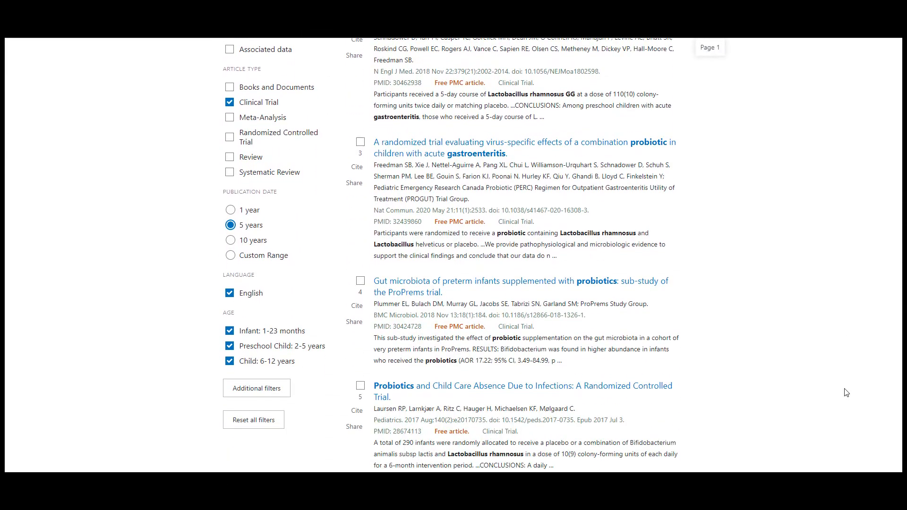
{"action": "scroll", "scroll_direction": "down", "scroll_amount": 3}
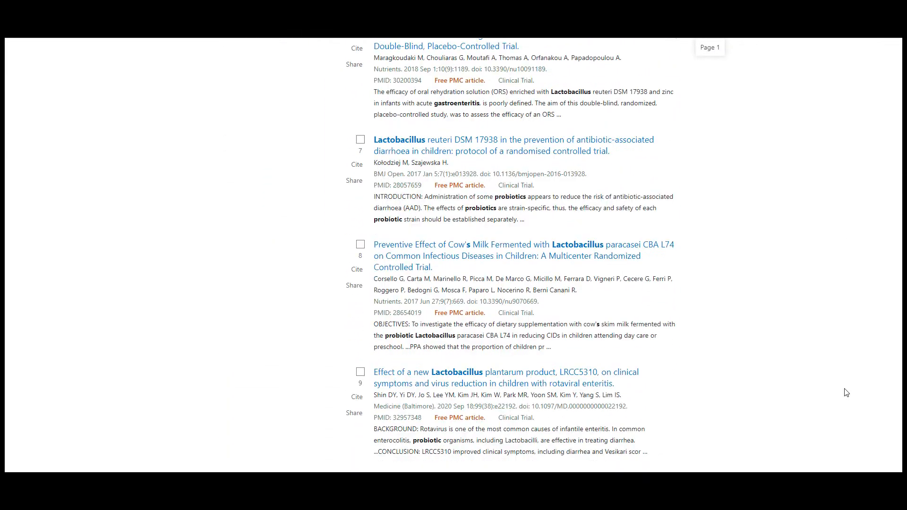
{"action": "scroll", "scroll_direction": "down", "scroll_amount": 3}
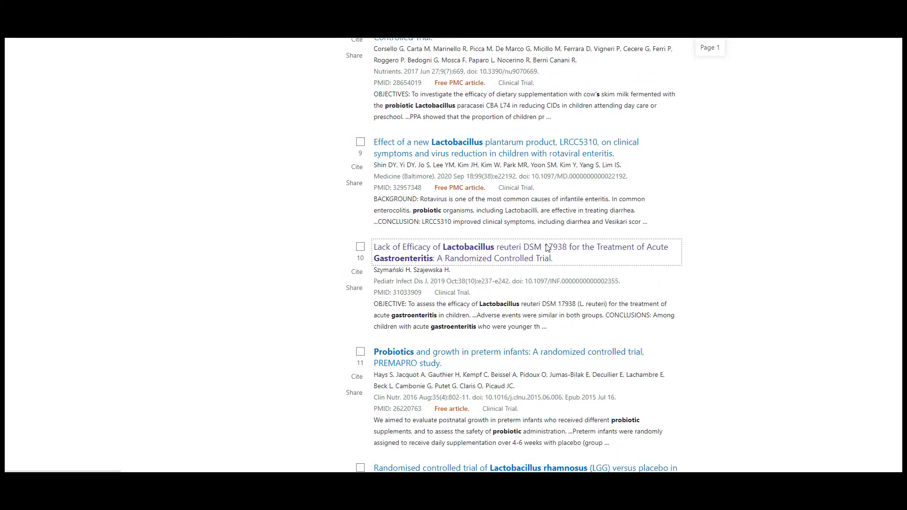
{"action": "left_click", "coordinate": [520, 246]}
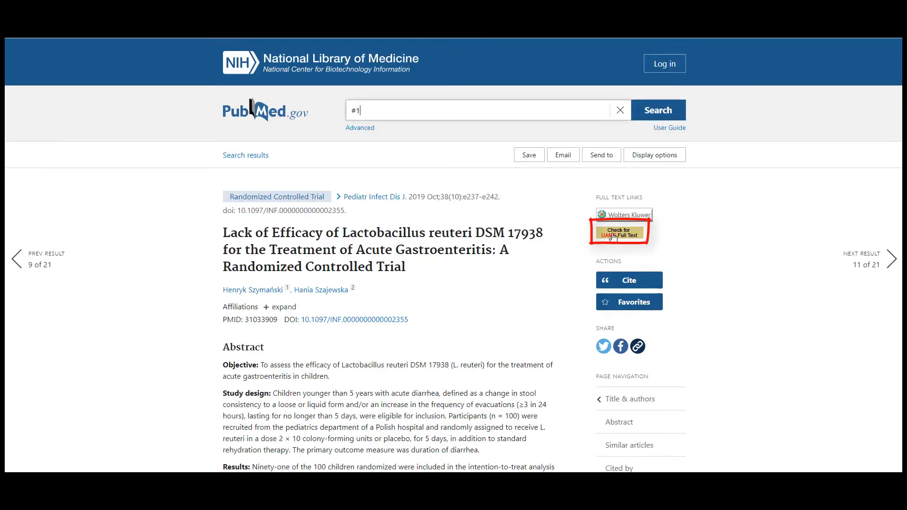
{"action": "left_click", "coordinate": [620, 235]}
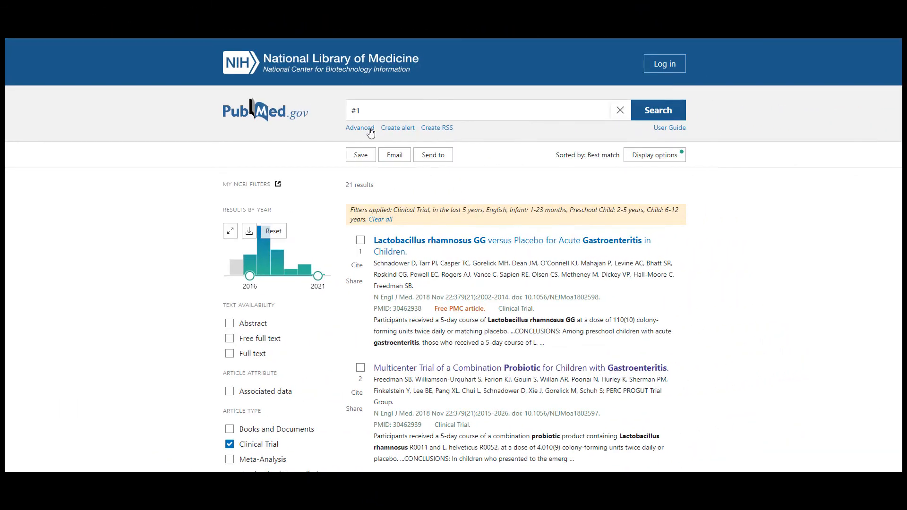
Copy the Advanced page's History table (searches #10 to #4) and paste it into the worksheet
{"action": "left_click", "coordinate": [359, 128]}
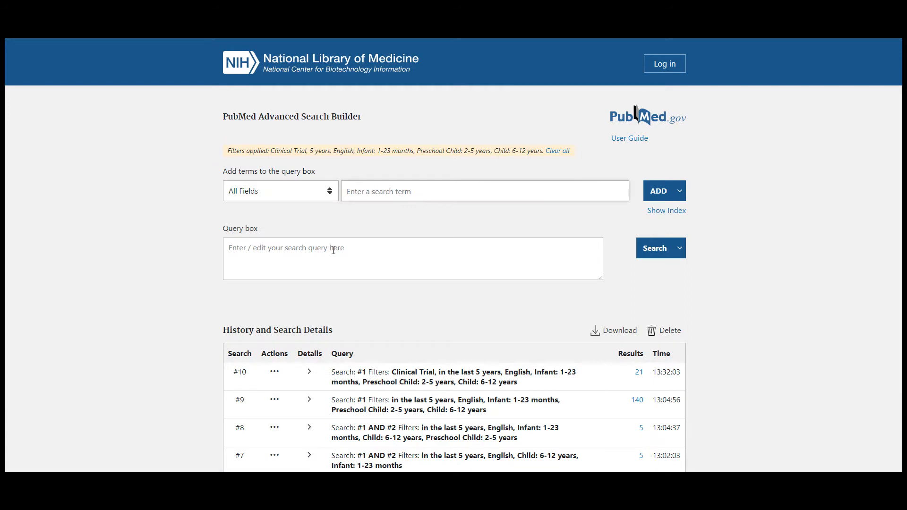
{"action": "scroll", "scroll_direction": "down", "scroll_amount": 3}
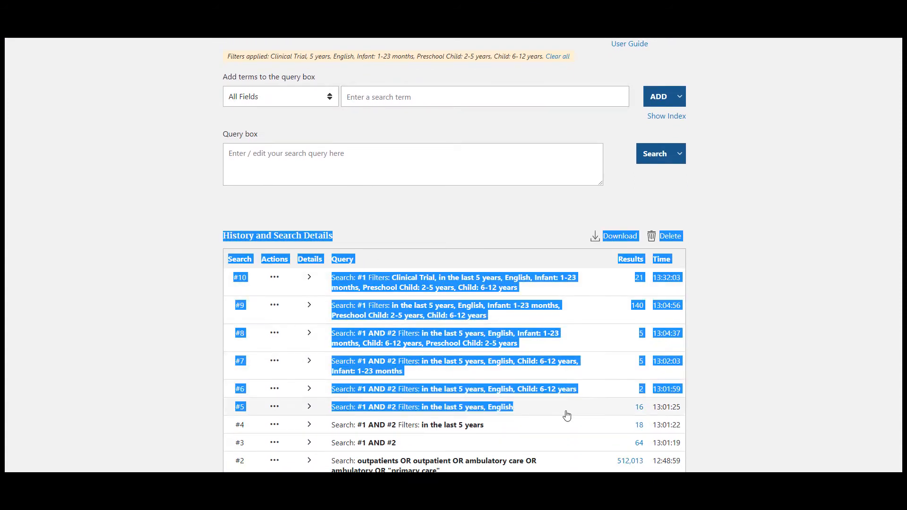
{"action": "scroll", "scroll_direction": "down", "scroll_amount": 3}
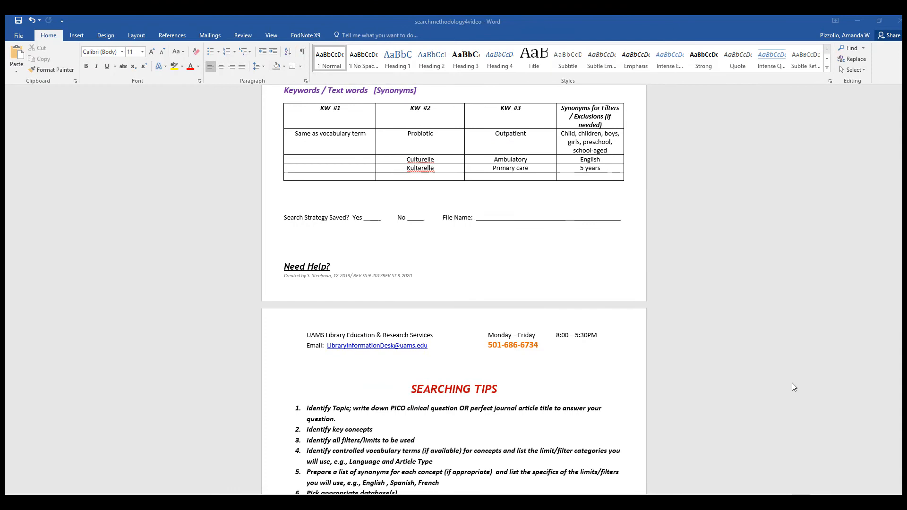
{"action": "scroll", "scroll_direction": "down", "scroll_amount": 3}
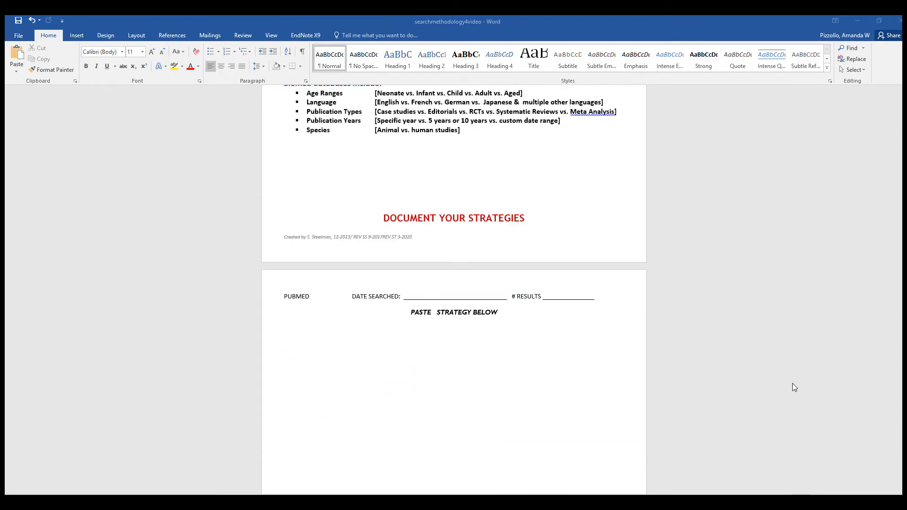
{"action": "scroll", "scroll_direction": "down", "scroll_amount": 3}
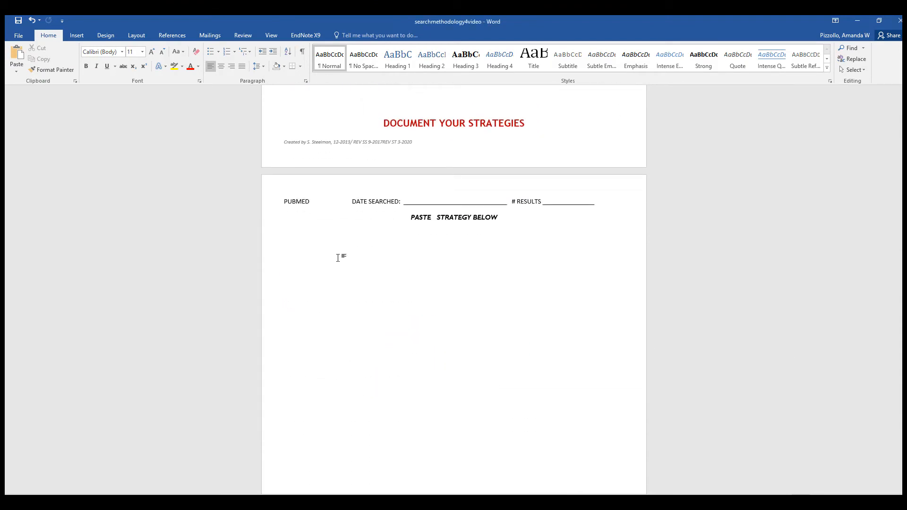
{"action": "key", "text": "ctrl+v"}
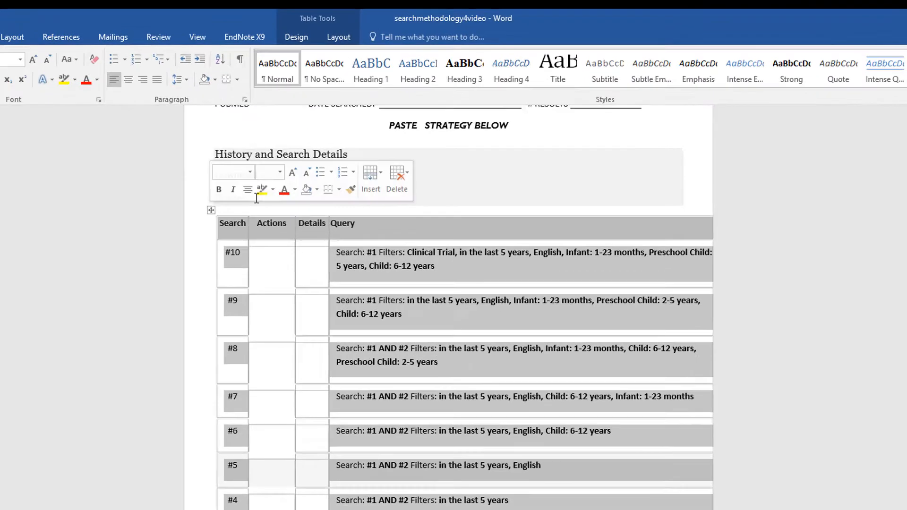
Apply AutoFit Contents to the pasted PubMed history table
{"action": "left_click", "coordinate": [338, 36]}
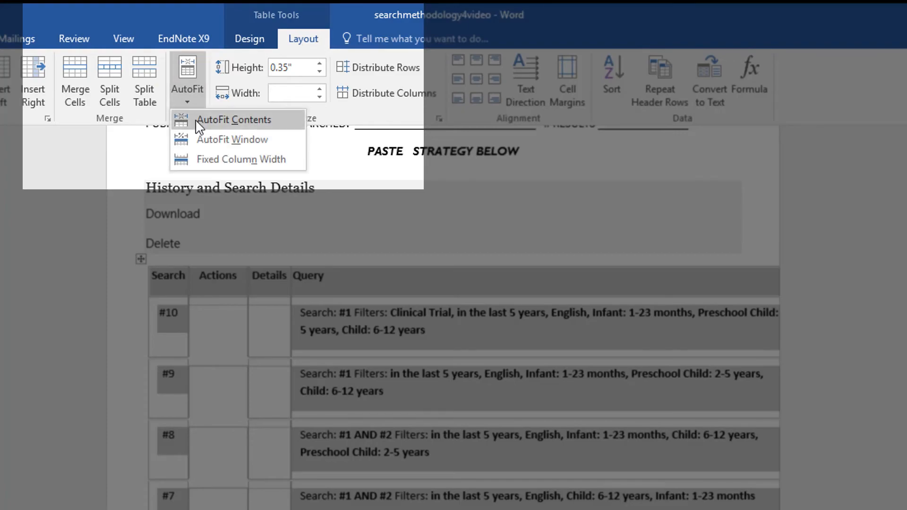
{"action": "left_click", "coordinate": [234, 119]}
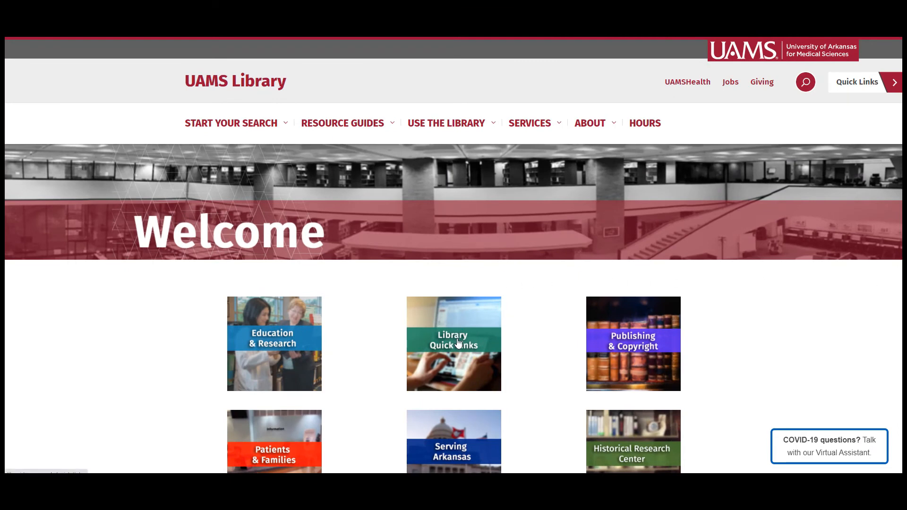
Reach CINAHL via Library Quick Links and browse its subject headings for 'gastroen'
{"action": "left_click", "coordinate": [454, 343]}
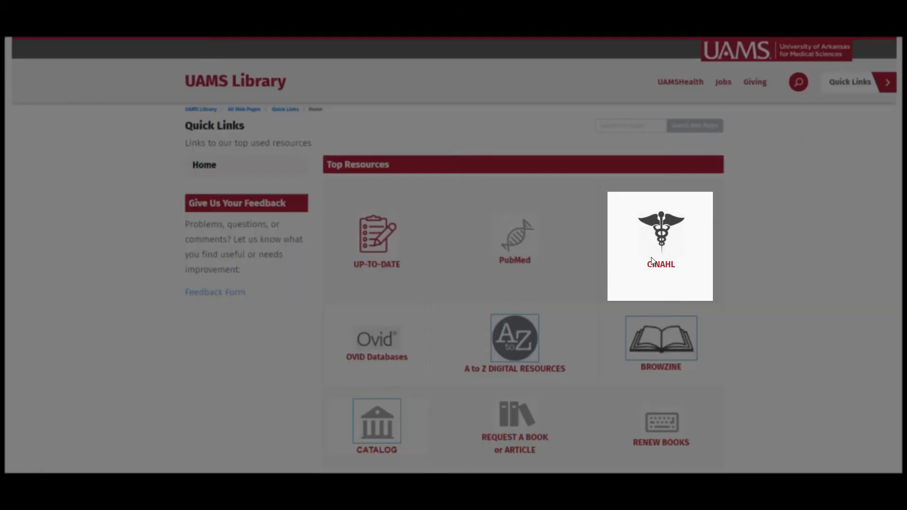
{"action": "left_click", "coordinate": [661, 245]}
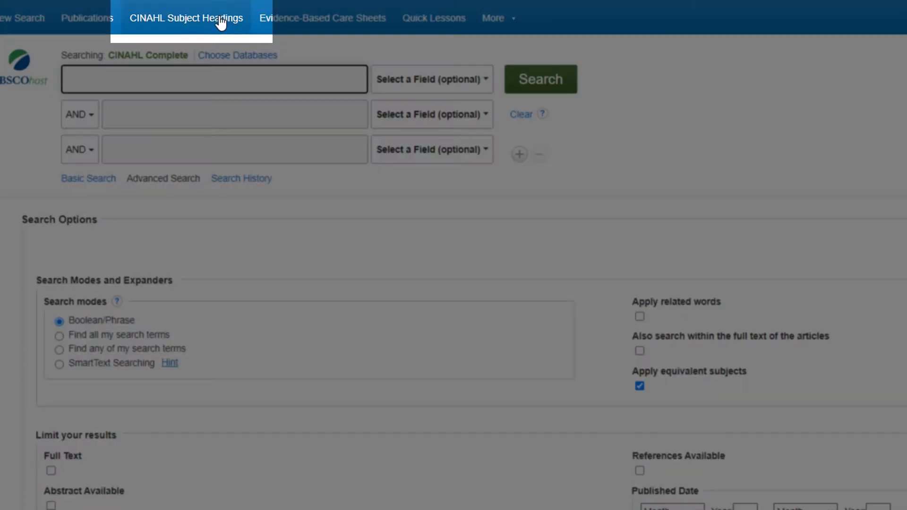
{"action": "left_click", "coordinate": [186, 17]}
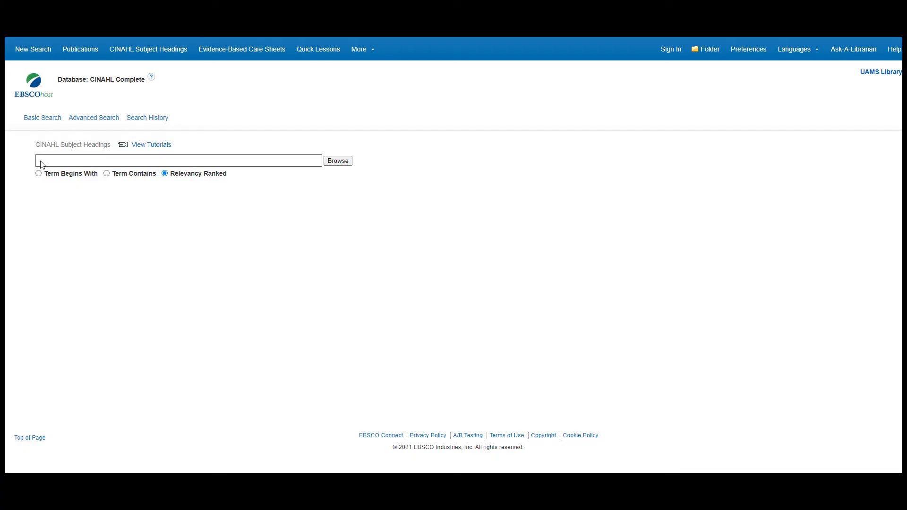
{"action": "type", "text": "gastroen"}
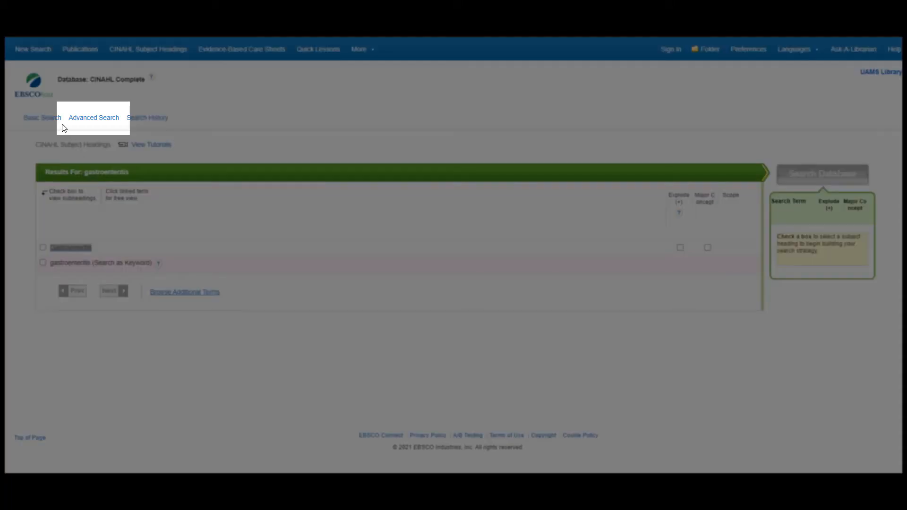
Search gastroenteritis AND probiotics OR probiotic OR lactobacillus OR kulturelle OR culturelle OR saccharomyces
{"action": "left_click", "coordinate": [93, 117]}
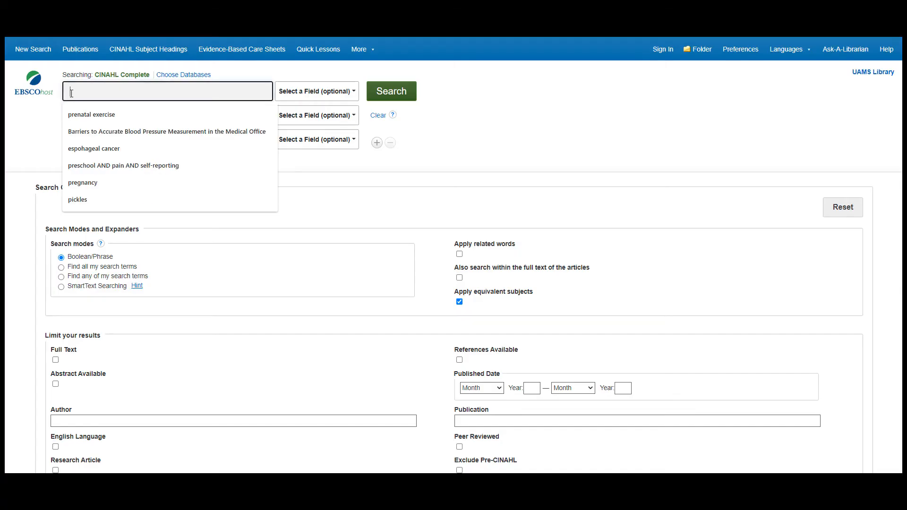
{"action": "type", "text": "gastroenter"}
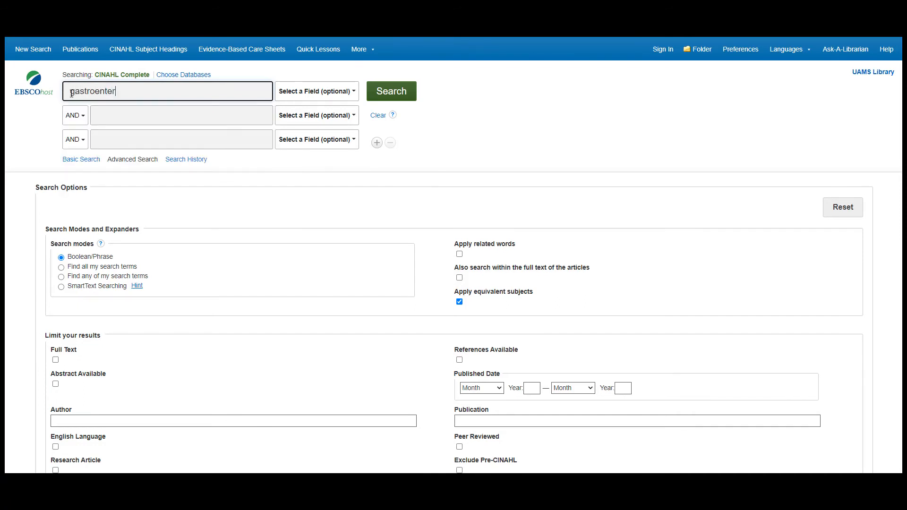
{"action": "type", "text": "kulturelle OR culturelle OR saccharomyces"}
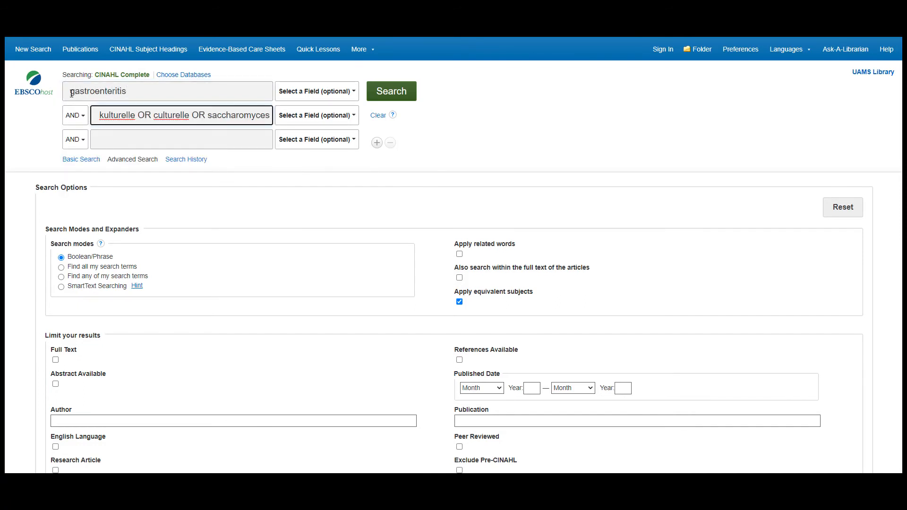
{"action": "type", "text": "probiotics OR probiotic OR lactobacillus OR"}
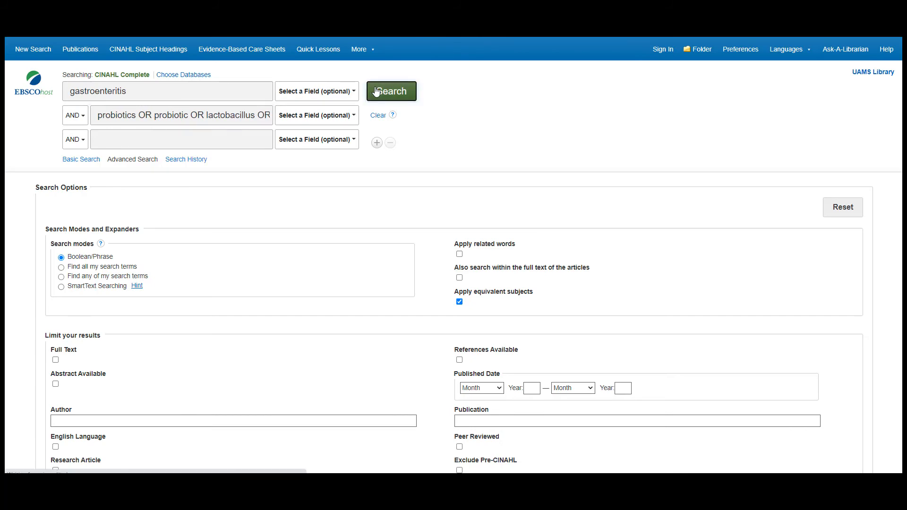
{"action": "left_click", "coordinate": [391, 90]}
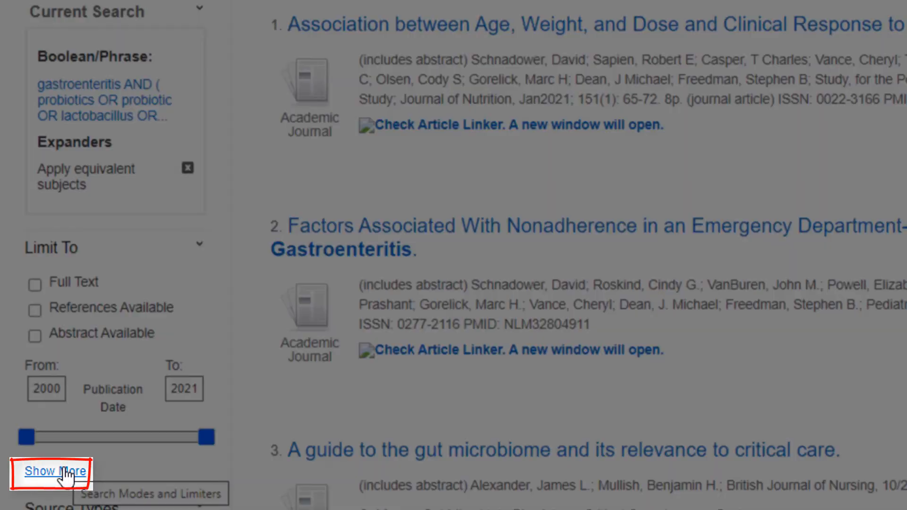
In the full limits panel, set the publication start year to 2016
{"action": "left_click", "coordinate": [55, 471]}
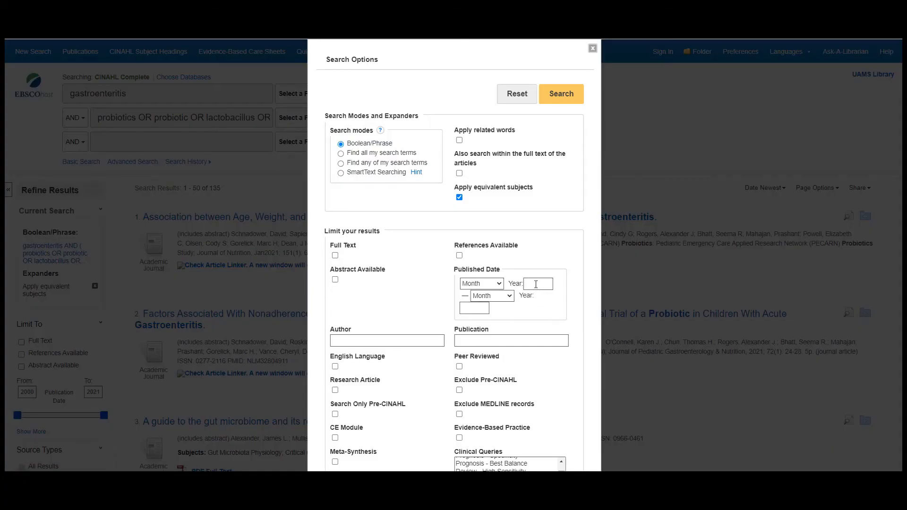
{"action": "type", "text": "2016"}
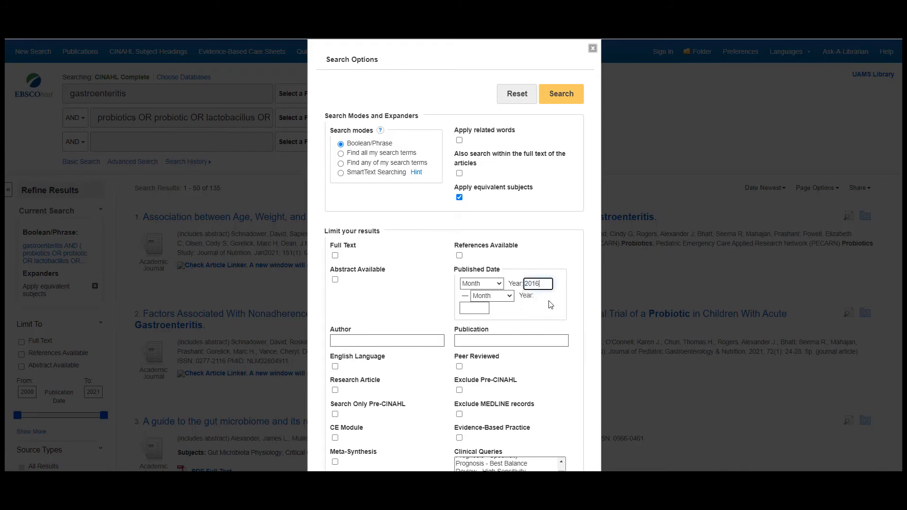
{"action": "scroll", "scroll_direction": "down", "scroll_amount": 3}
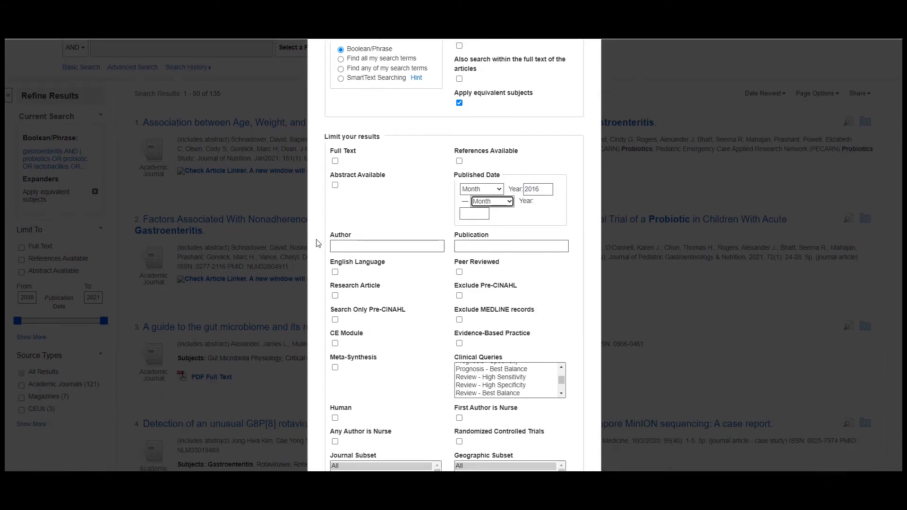
{"action": "scroll", "scroll_direction": "down", "scroll_amount": 3}
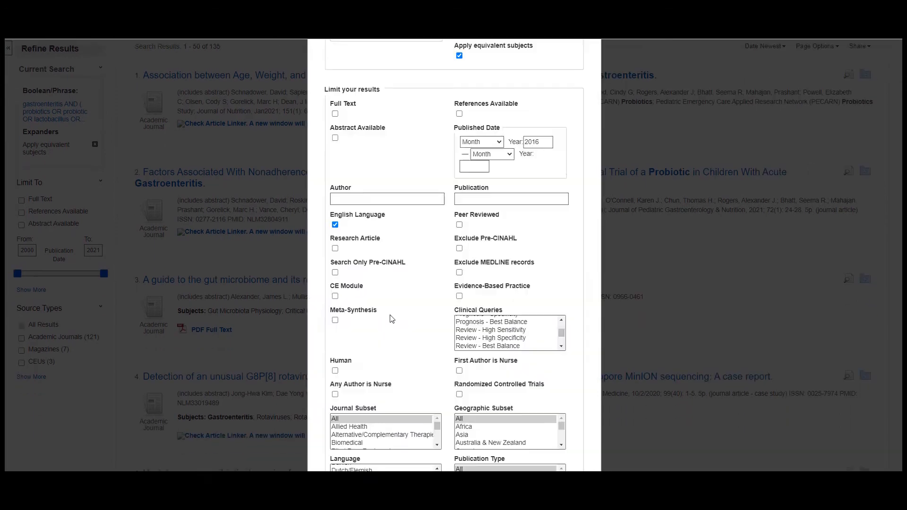
{"action": "scroll", "scroll_direction": "down", "scroll_amount": 3}
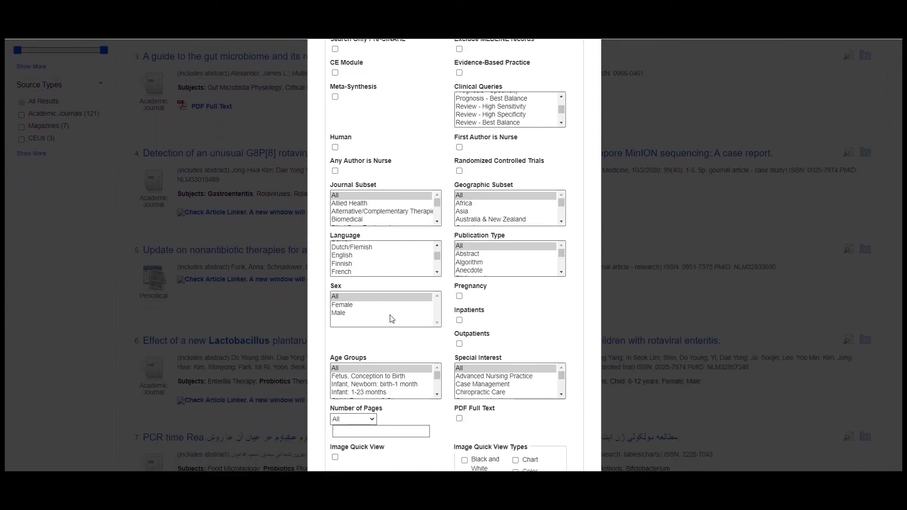
Limit to Infant, Child Preschool and Child 6–12 age groups and rerun, leaving 26 results
{"action": "left_click", "coordinate": [375, 391]}
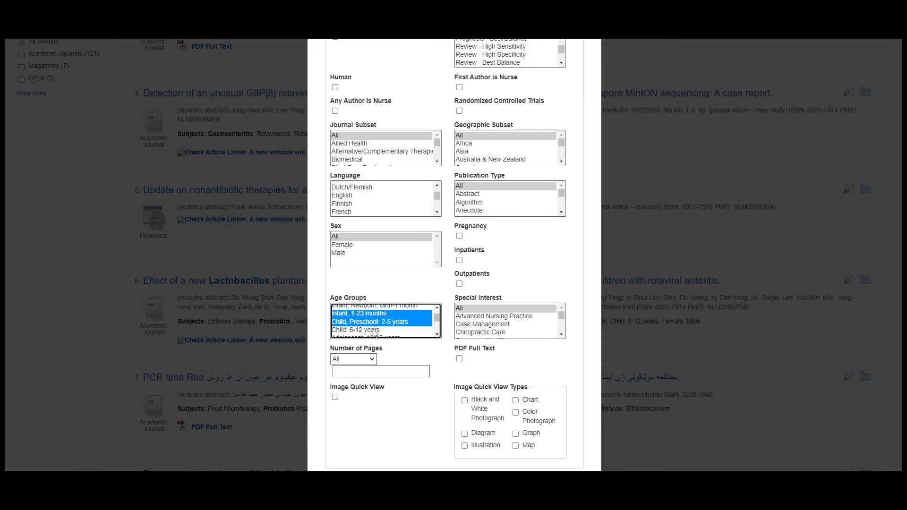
{"action": "left_click", "coordinate": [358, 330]}
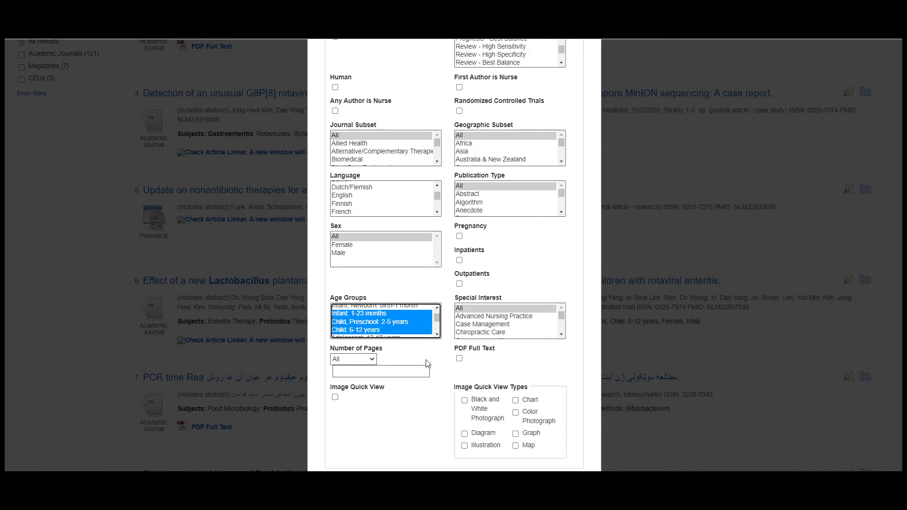
{"action": "scroll", "scroll_direction": "down", "scroll_amount": 3}
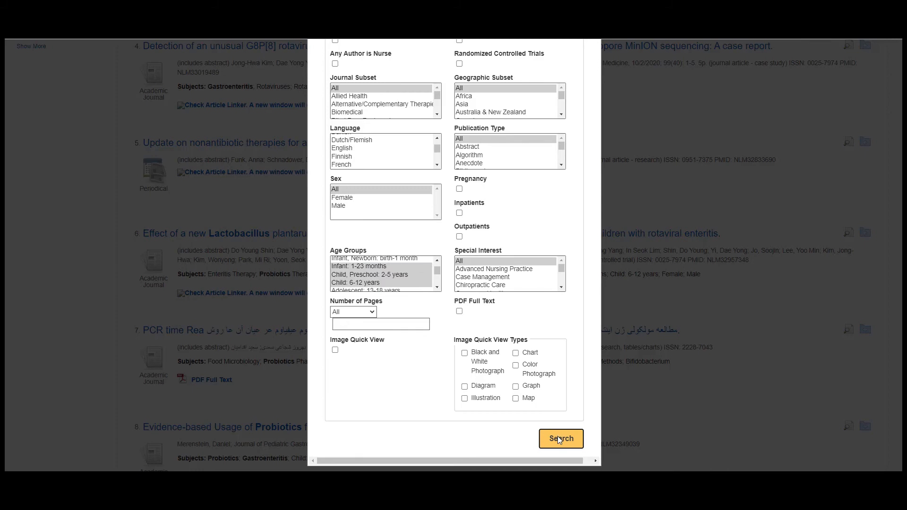
{"action": "left_click", "coordinate": [561, 439]}
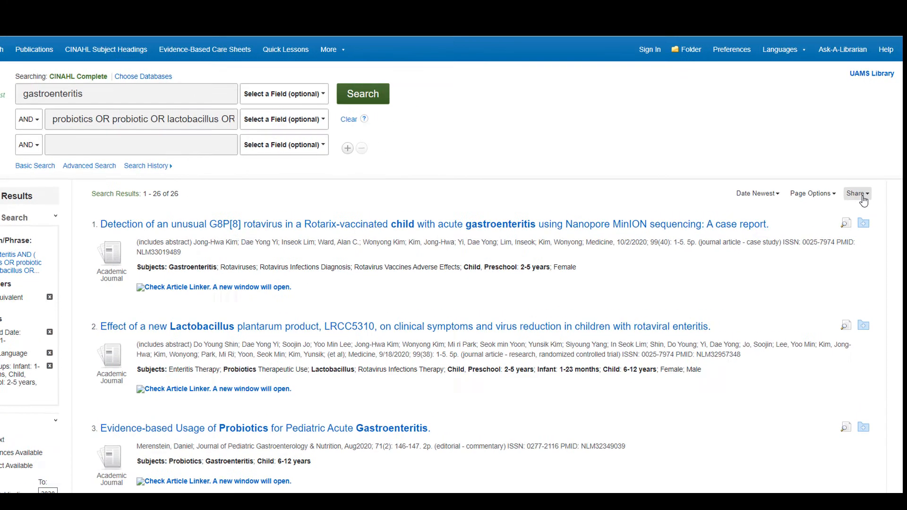
Add all 26 results (1-26) to the folder and view the folder
{"action": "left_click", "coordinate": [856, 192]}
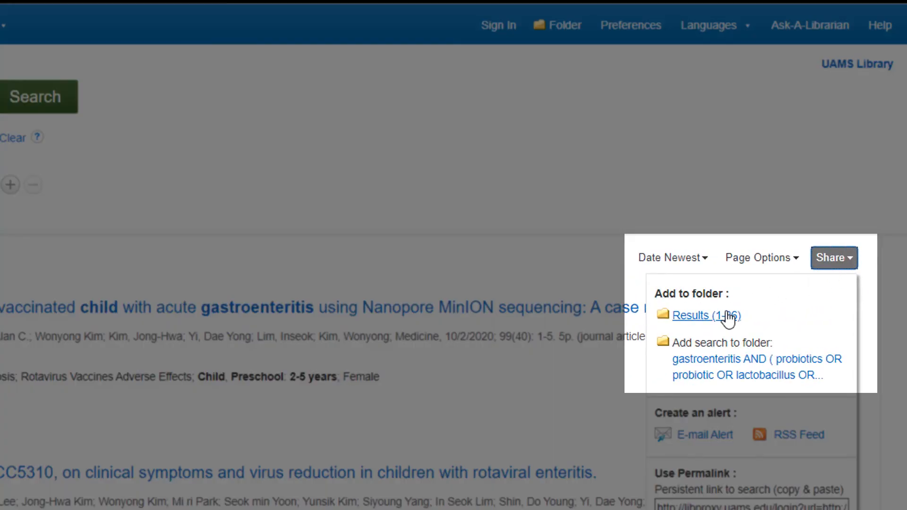
{"action": "left_click", "coordinate": [702, 316]}
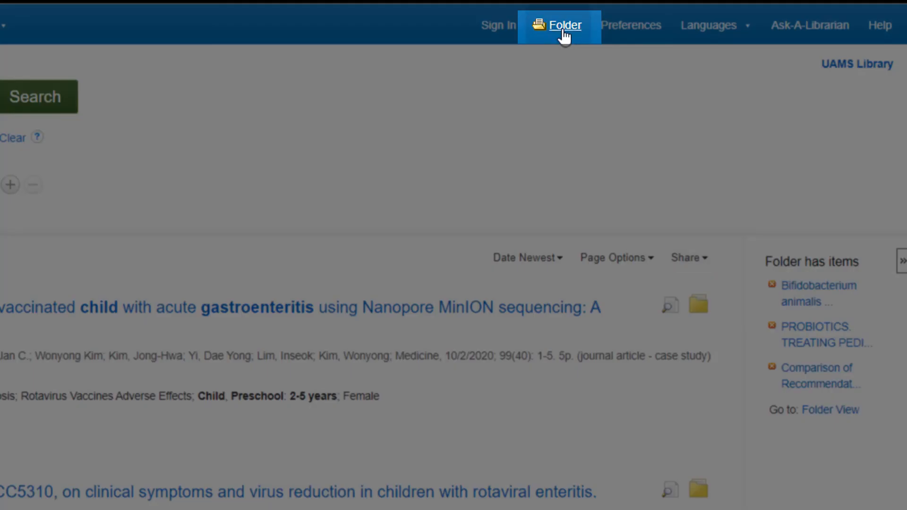
{"action": "left_click", "coordinate": [564, 24]}
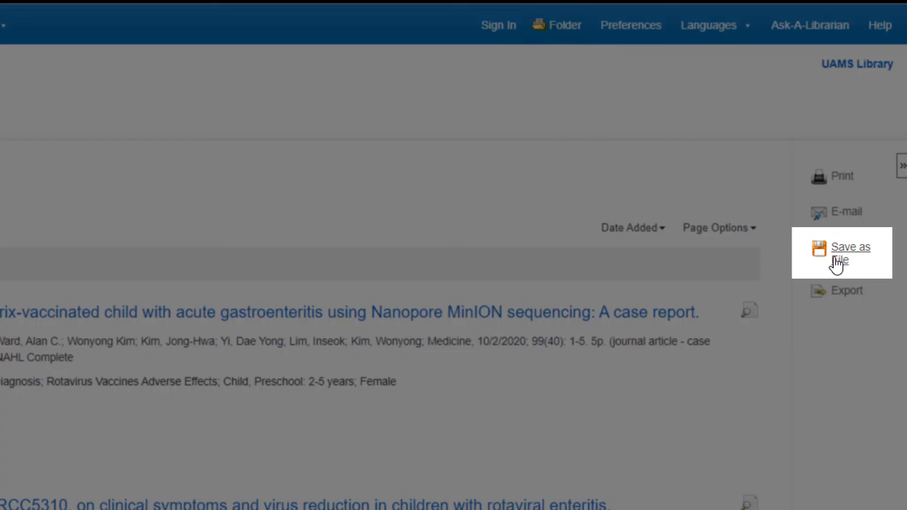
Save the folder articles as a file with HTML Full Text unticked
{"action": "left_click", "coordinate": [850, 247]}
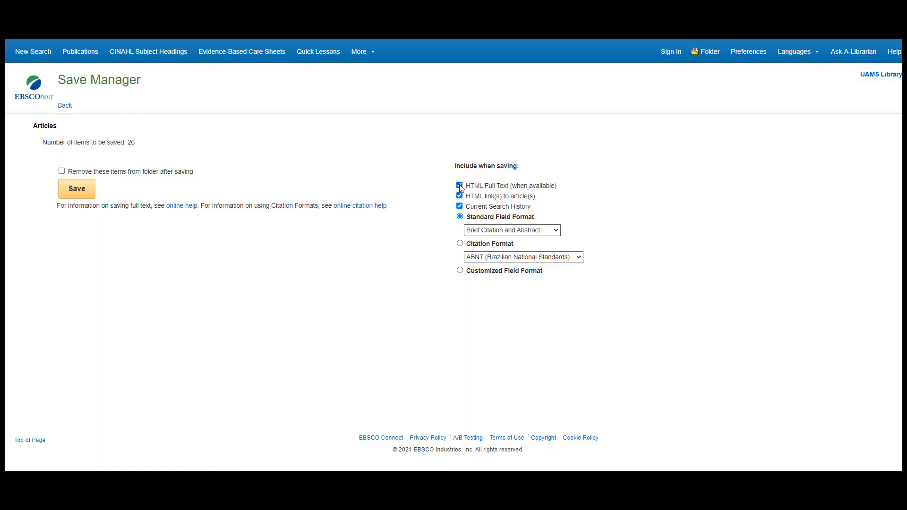
{"action": "left_click", "coordinate": [460, 186]}
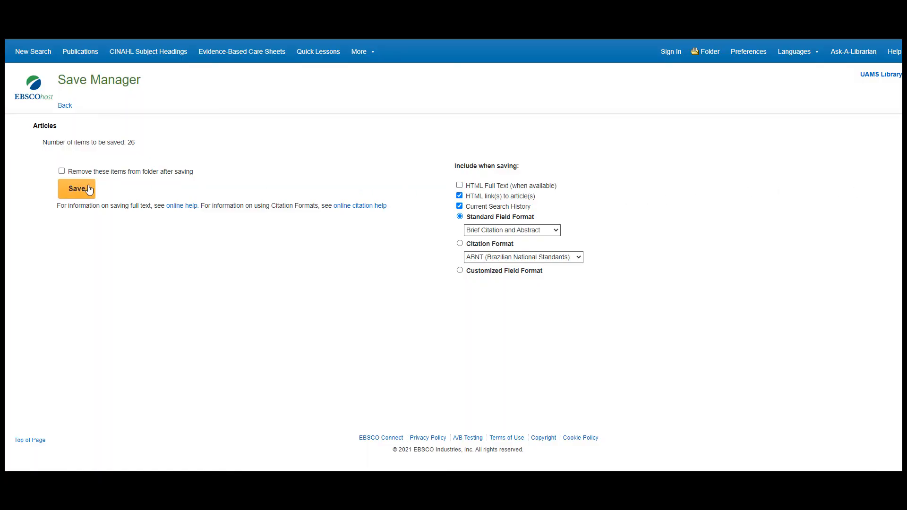
{"action": "left_click", "coordinate": [76, 189]}
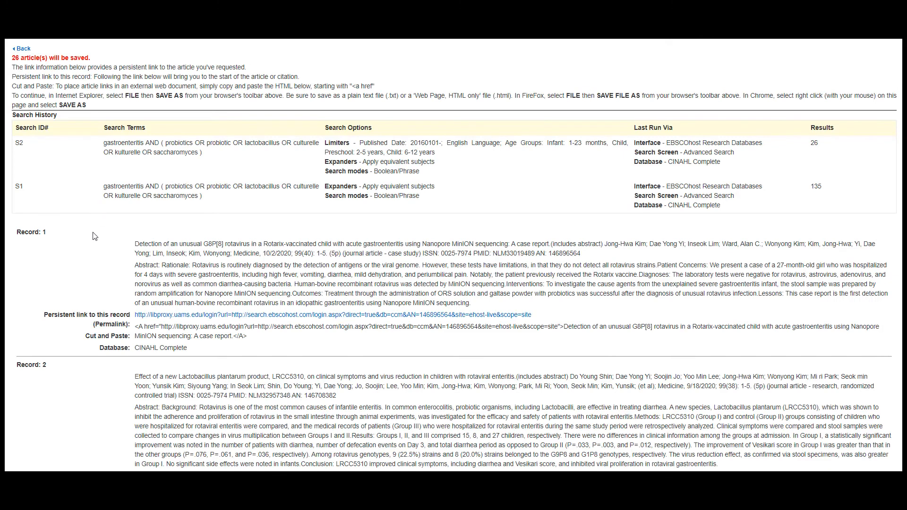
Save the results page to disk as an HTML file and select the Search History table for copying
{"action": "right_click", "coordinate": [96, 235]}
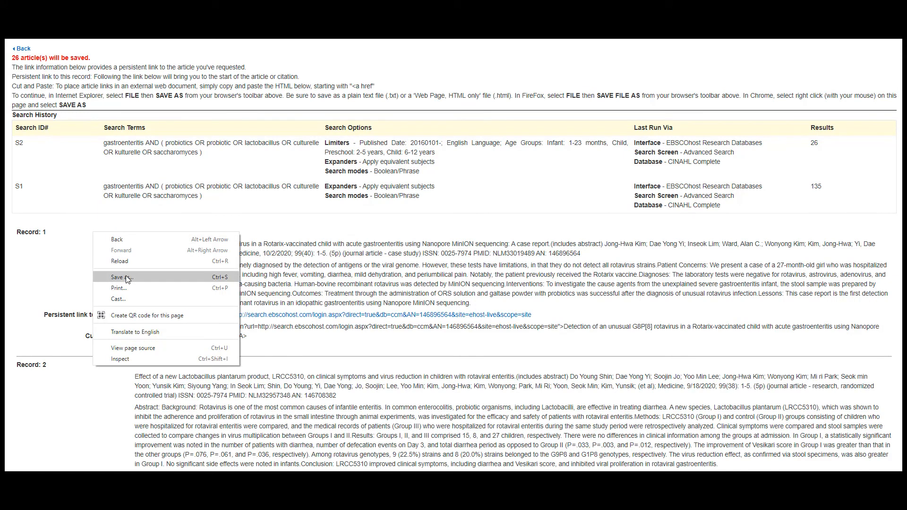
{"action": "left_click", "coordinate": [119, 277]}
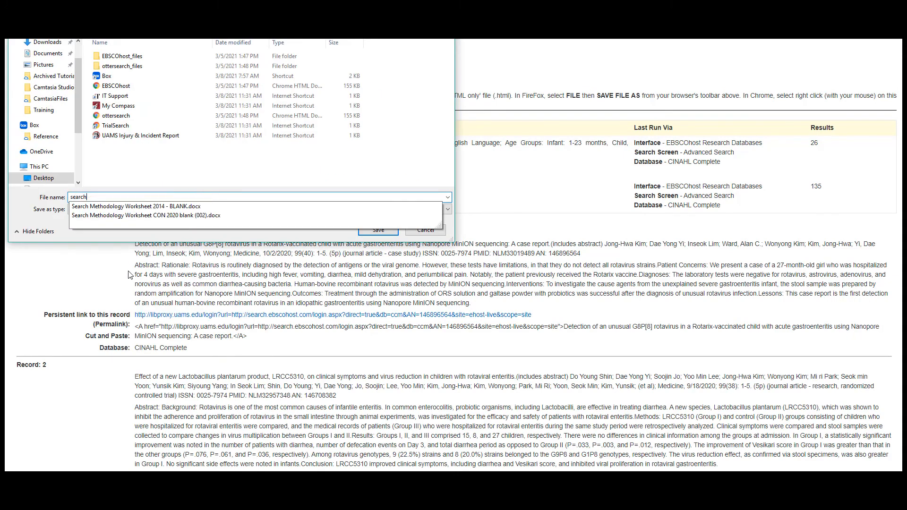
{"action": "left_click", "coordinate": [377, 230]}
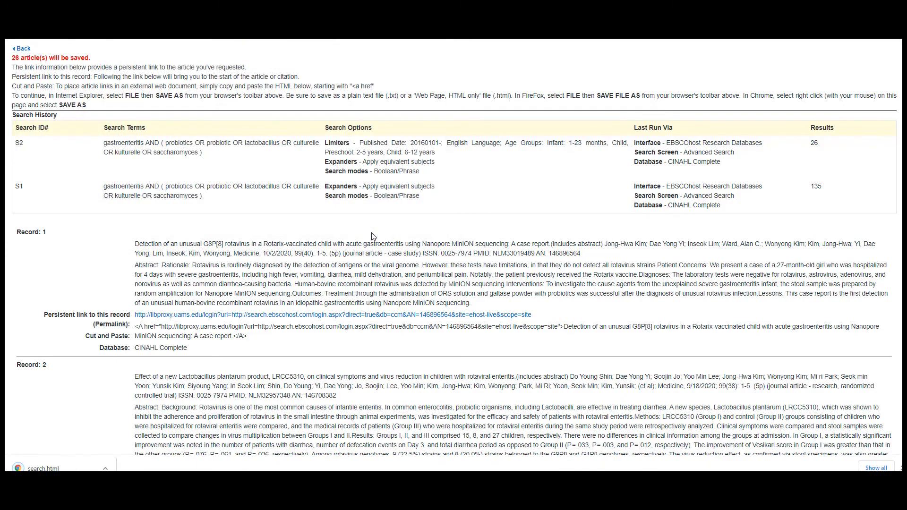
{"action": "double_click", "coordinate": [35, 116]}
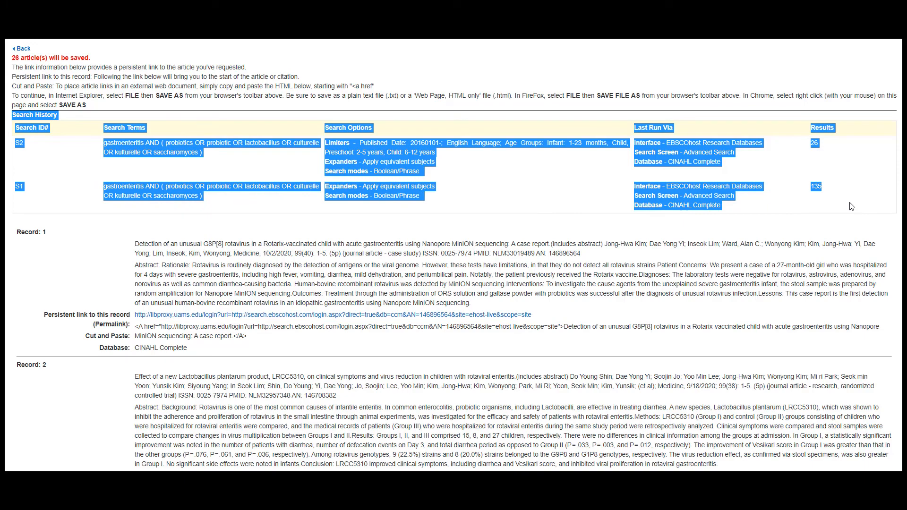
{"action": "mouse_move", "coordinate": [840, 215]}
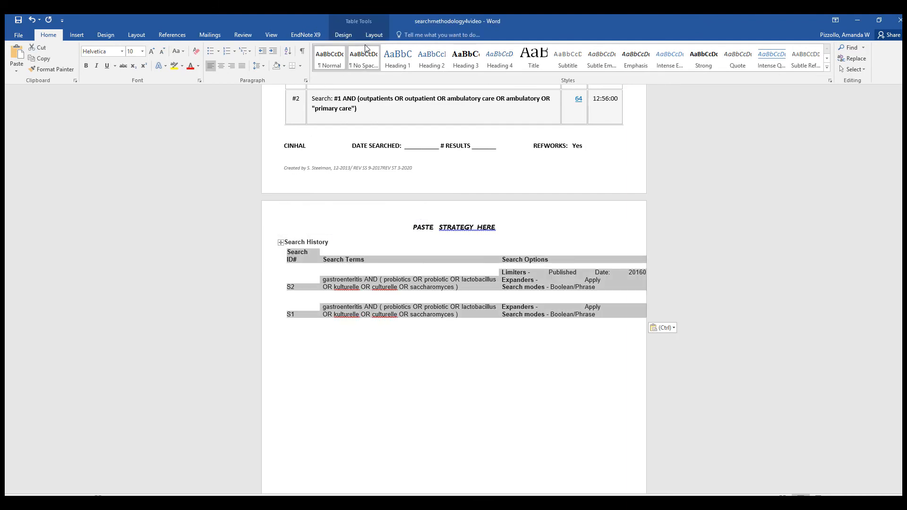
Apply AutoFit Contents to the pasted CINAHL search history table
{"action": "left_click", "coordinate": [307, 57]}
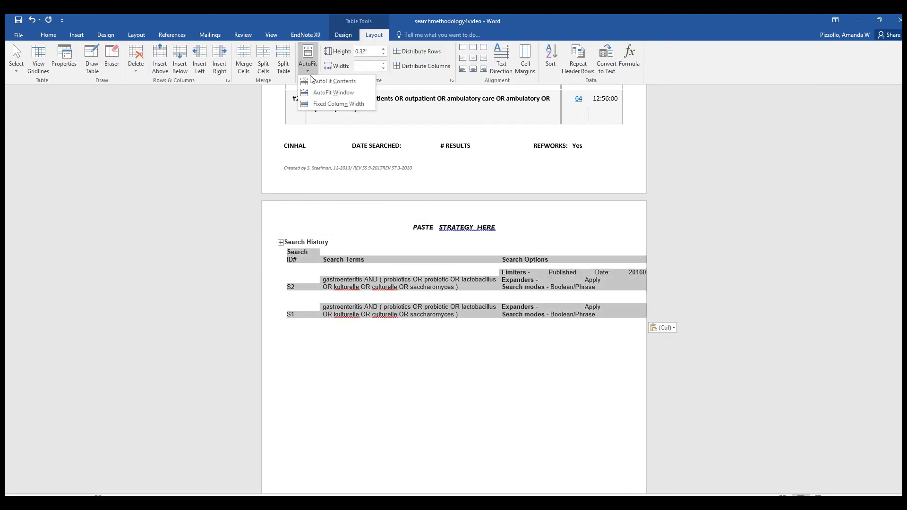
{"action": "left_click", "coordinate": [334, 93]}
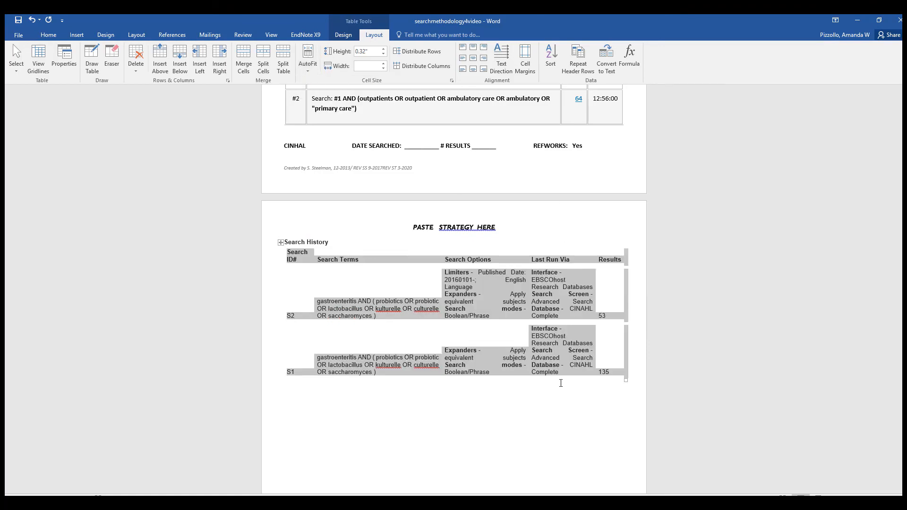